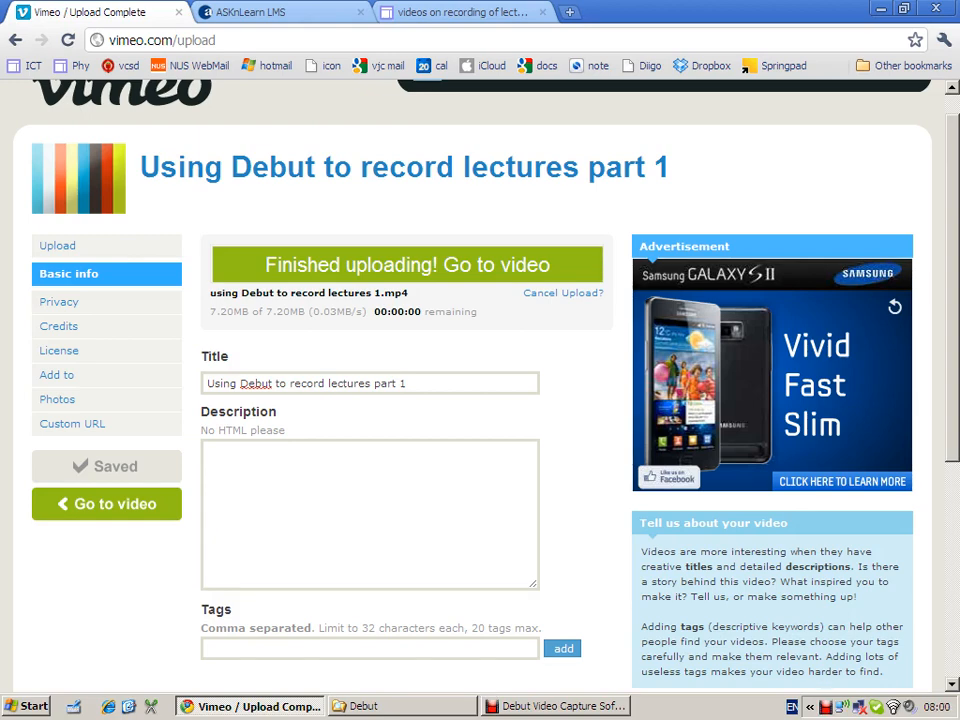
mouse_move(338, 264)
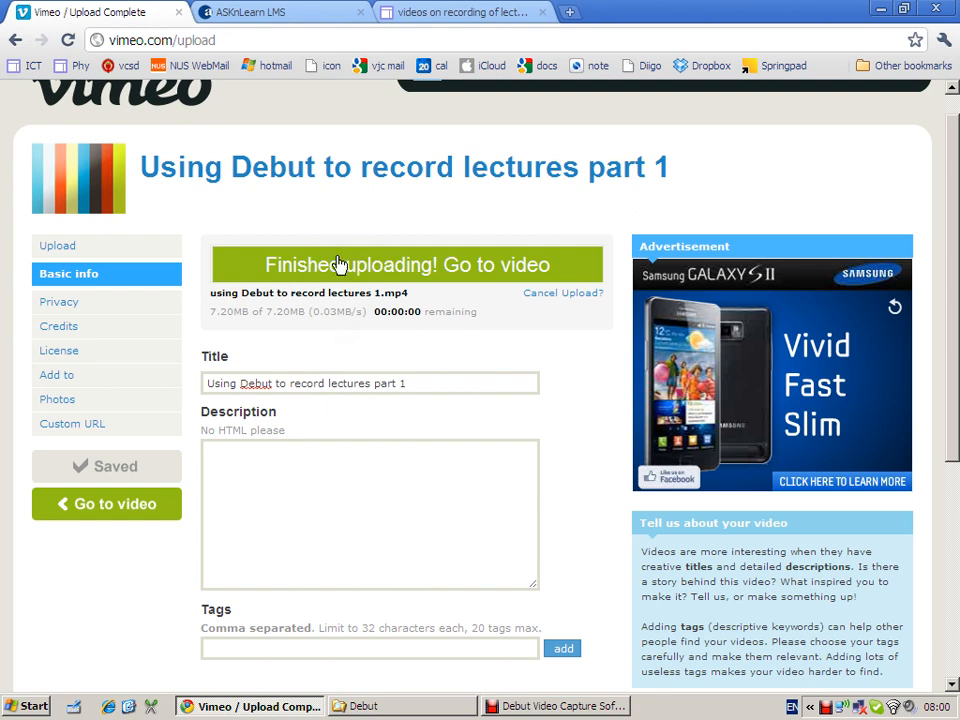
mouse_move(410, 272)
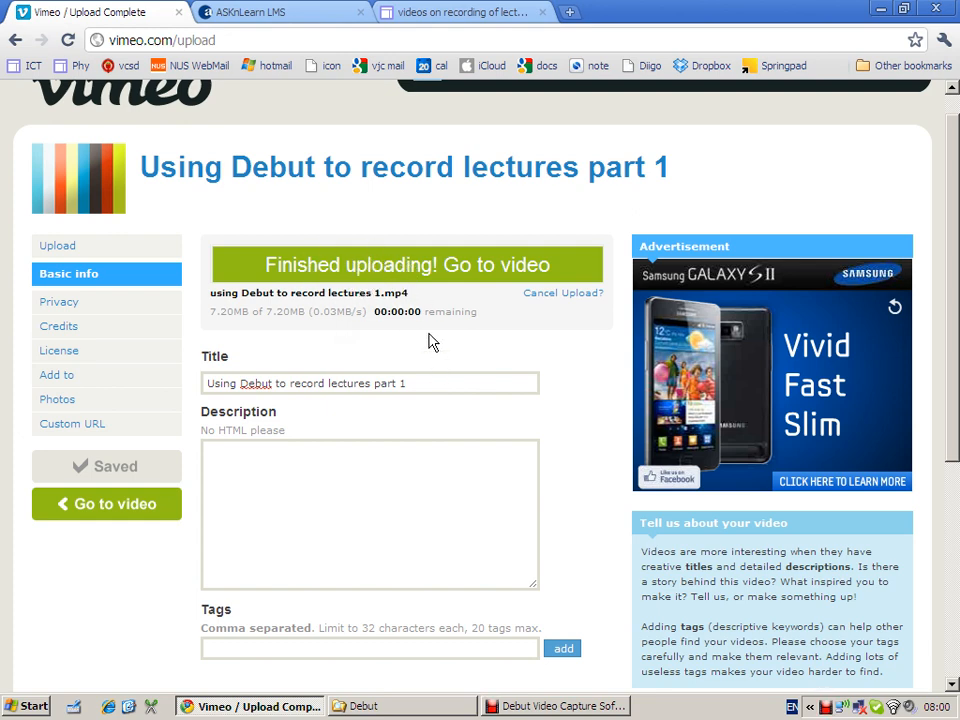
mouse_move(705, 224)
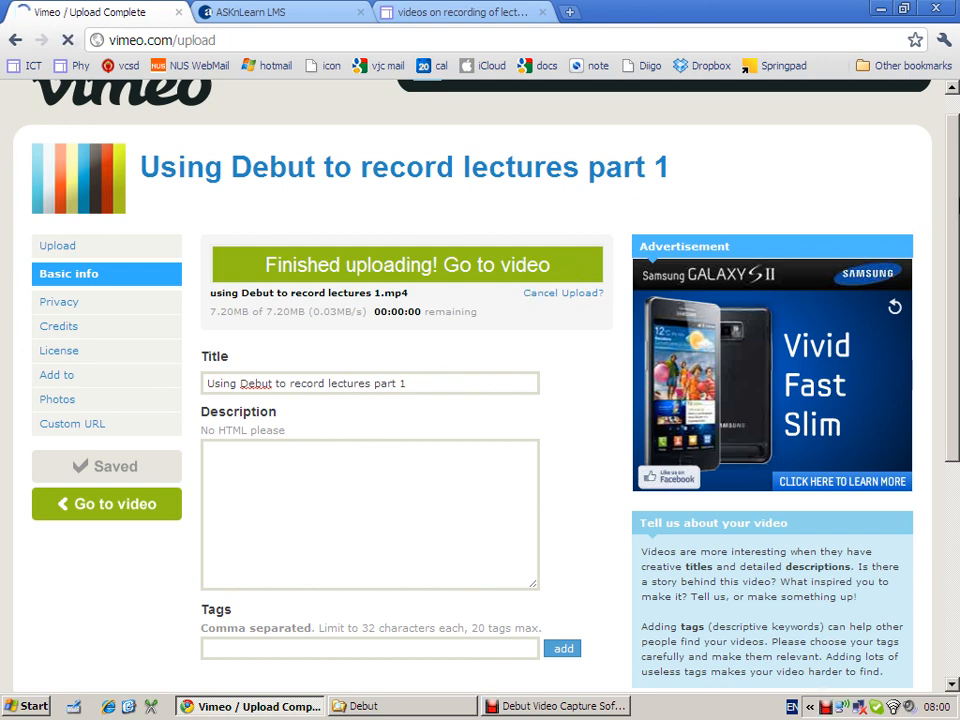
Step: Go to the uploaded lecture video's Vimeo page and look over it, still awaiting conversion
click(106, 504)
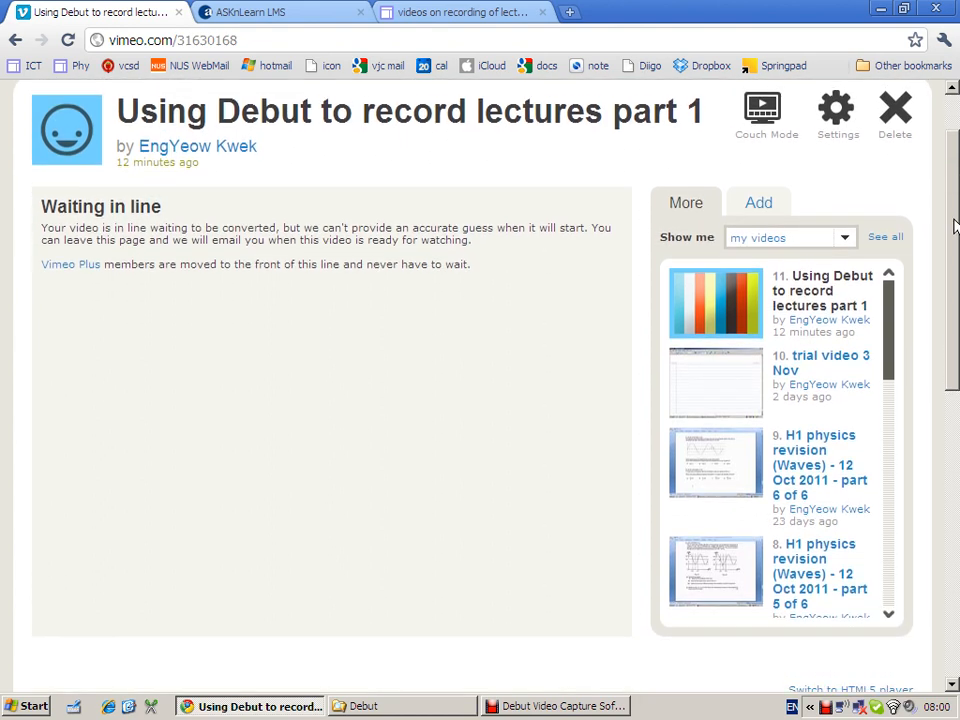
scroll(down, 3)
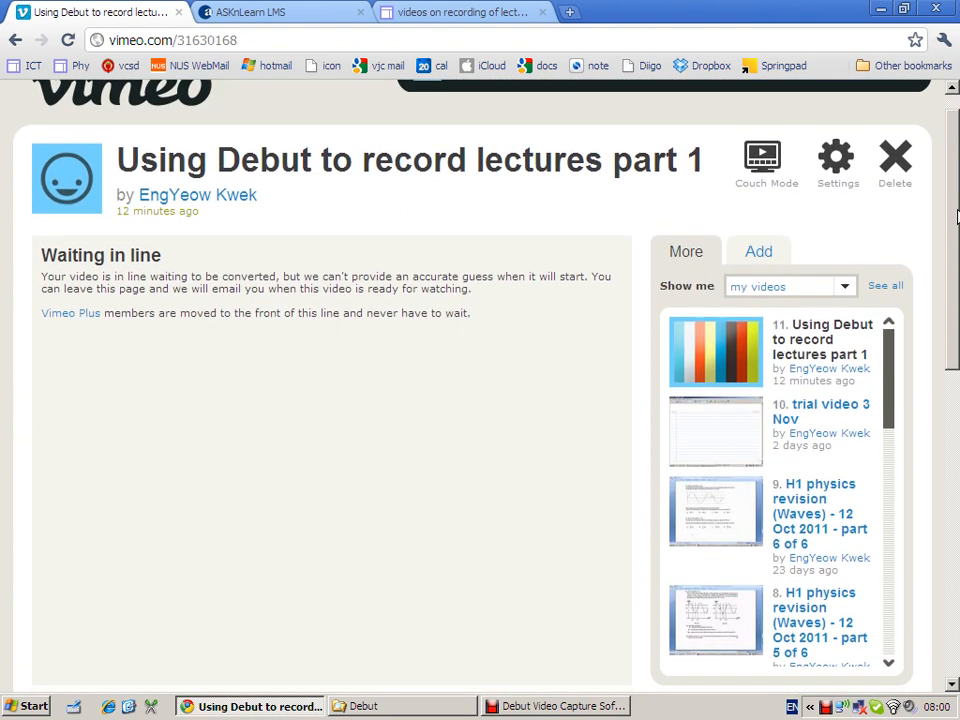
scroll(up, 3)
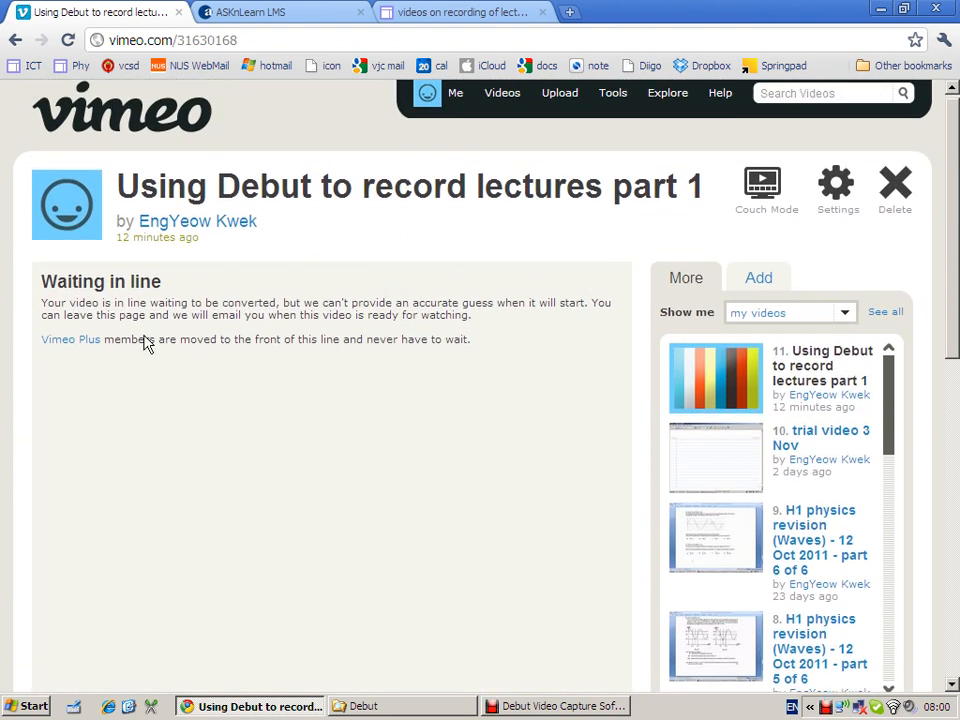
mouse_move(82, 473)
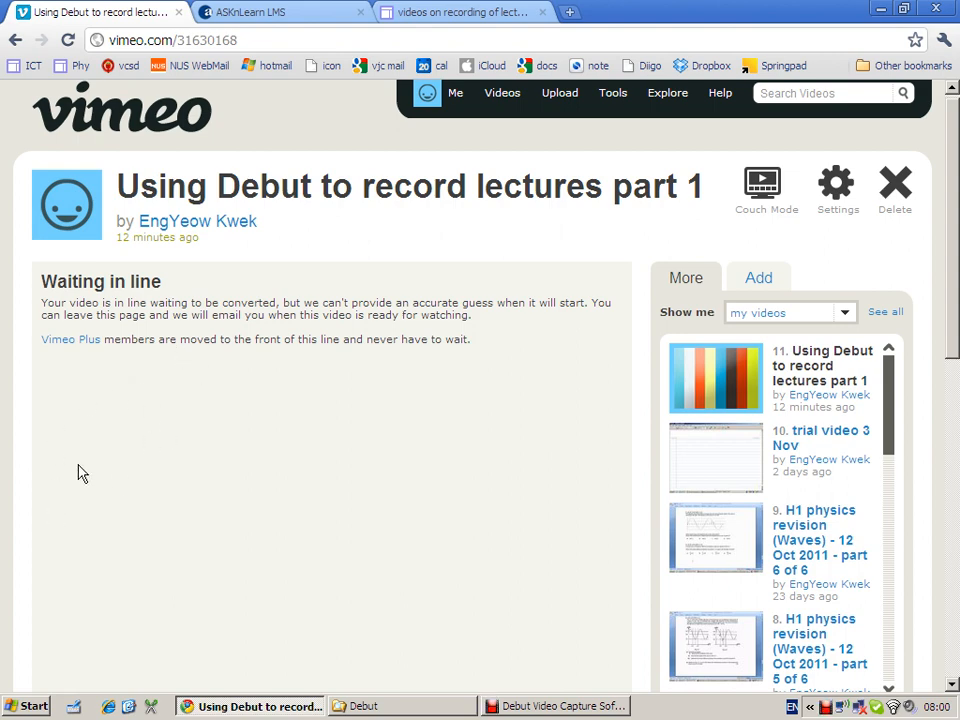
mouse_move(213, 281)
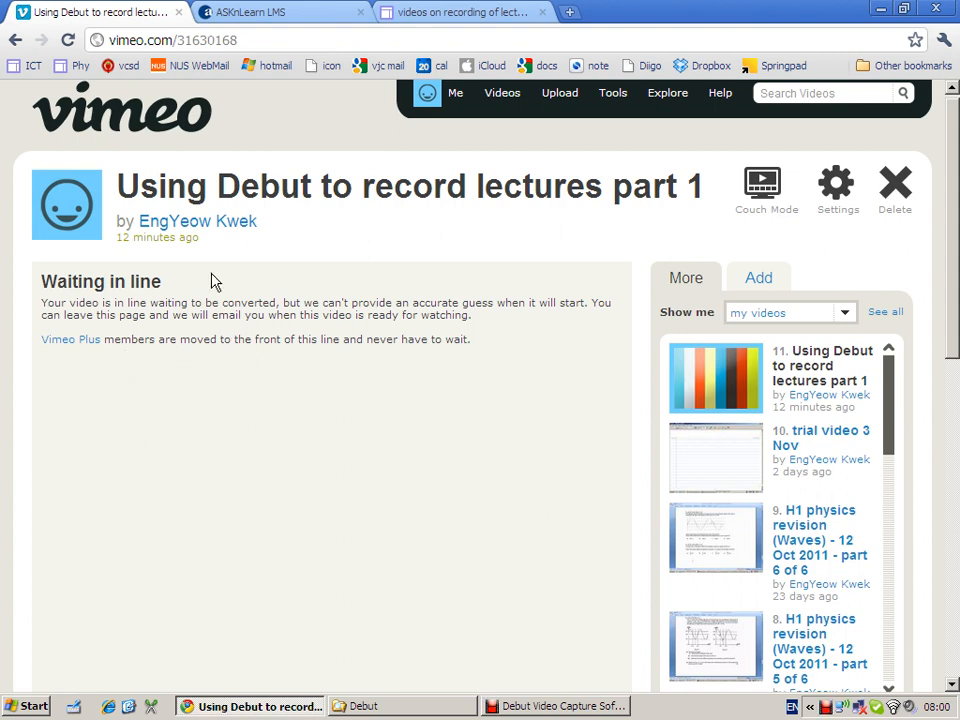
mouse_move(192, 290)
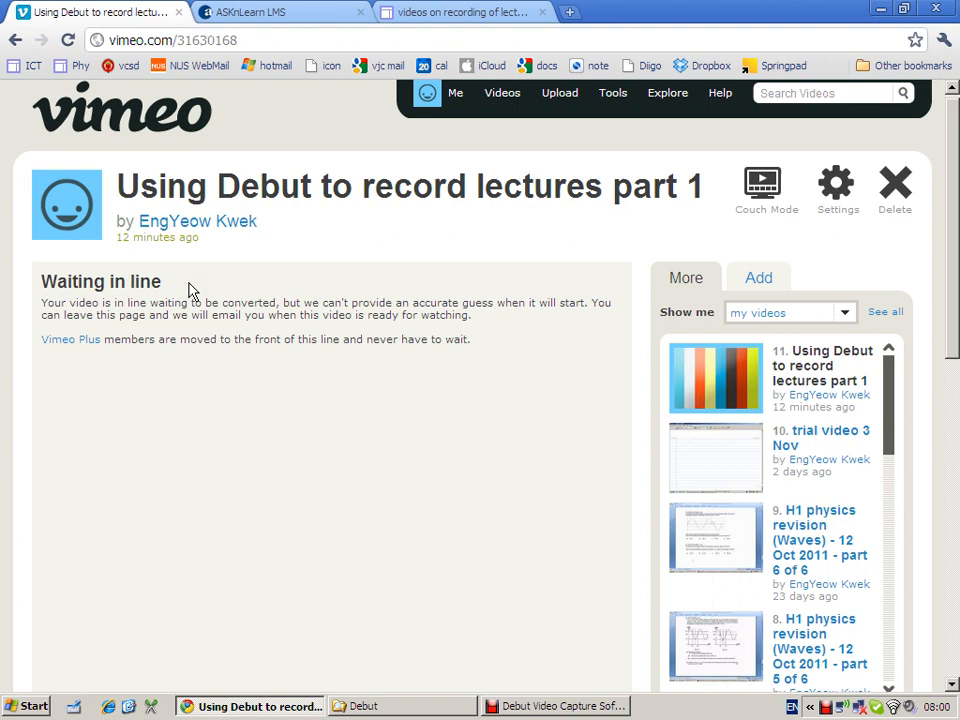
mouse_move(252, 40)
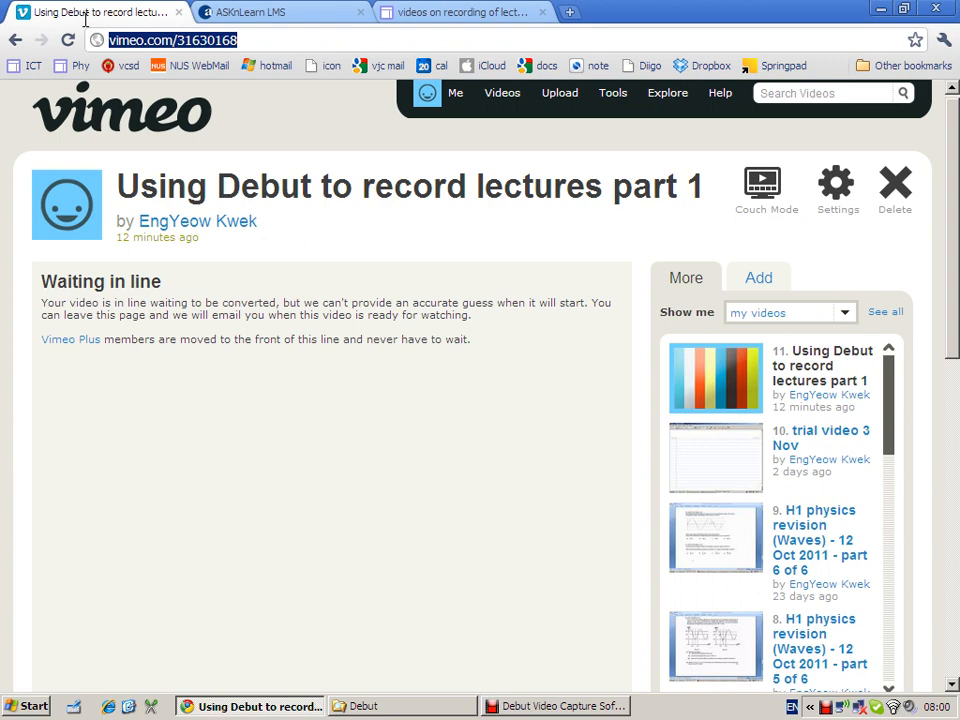
mouse_move(238, 152)
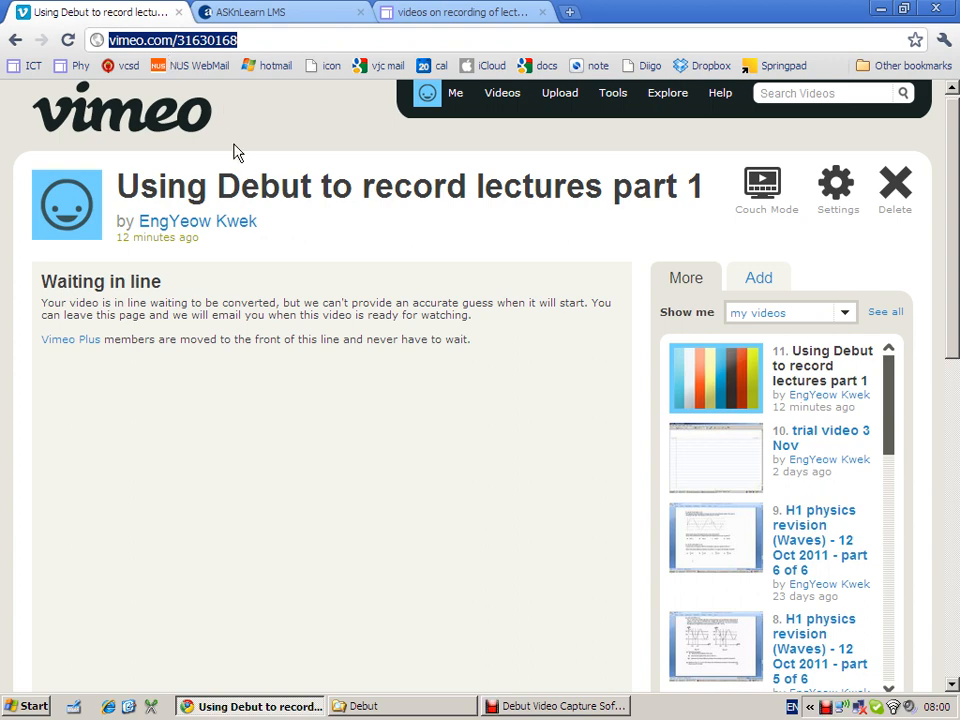
mouse_move(306, 128)
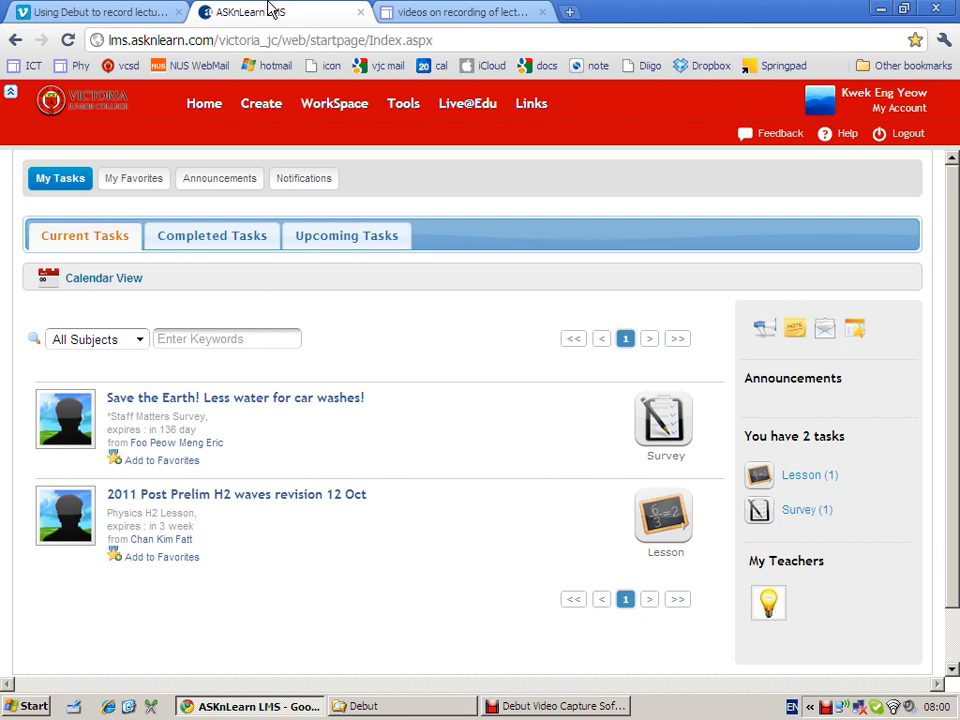
Step: From the ASKnLearn WorkSpace, open 'physics11. Gravitational Field' for editing
click(95, 12)
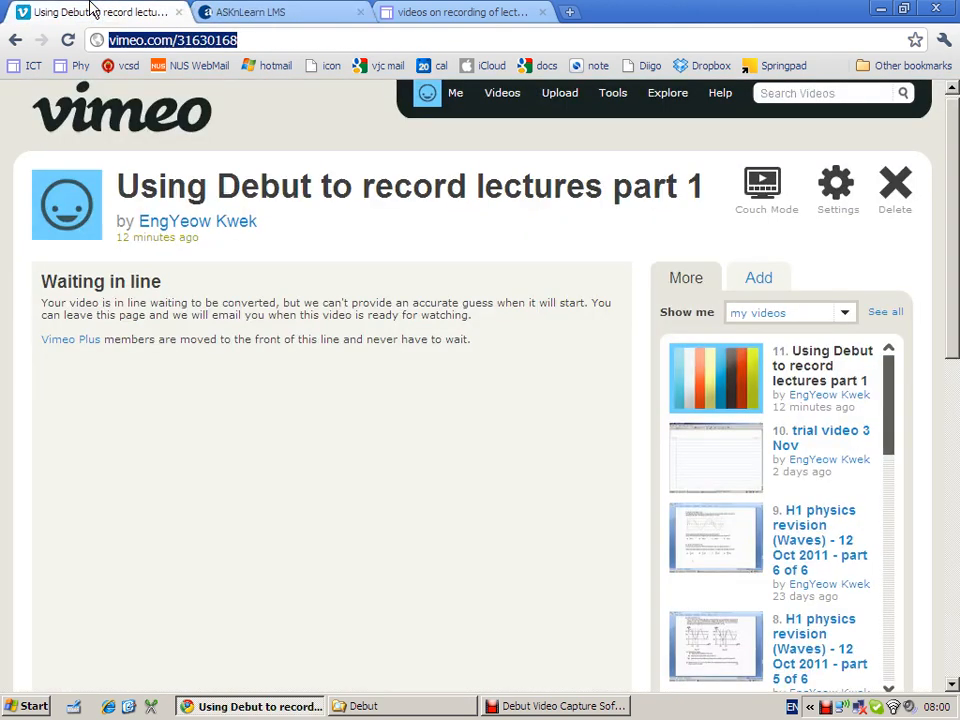
click(250, 12)
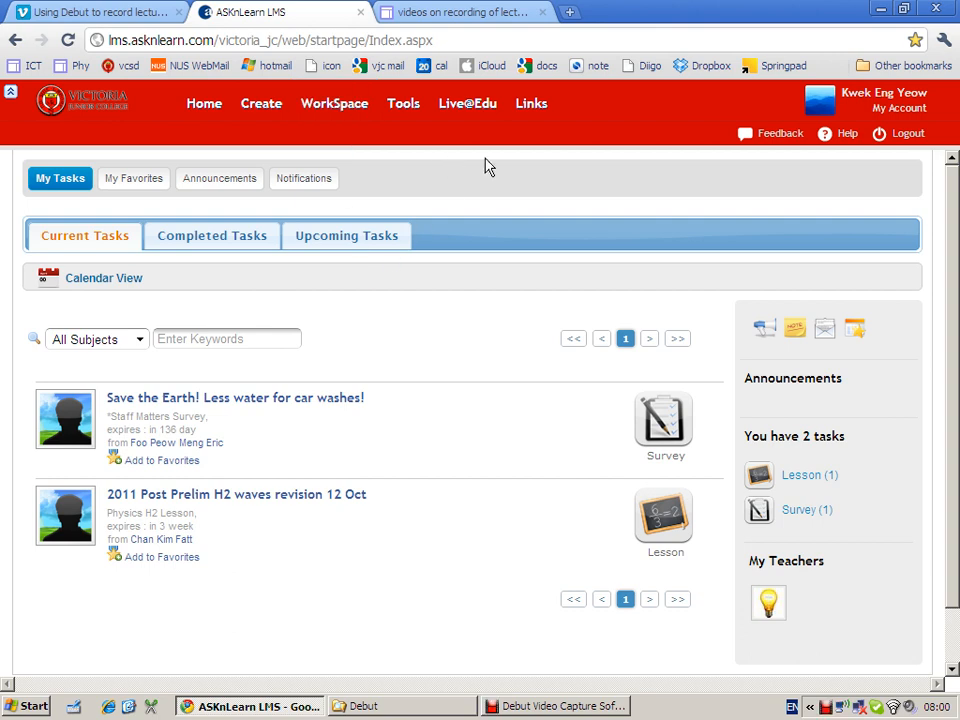
mouse_move(268, 253)
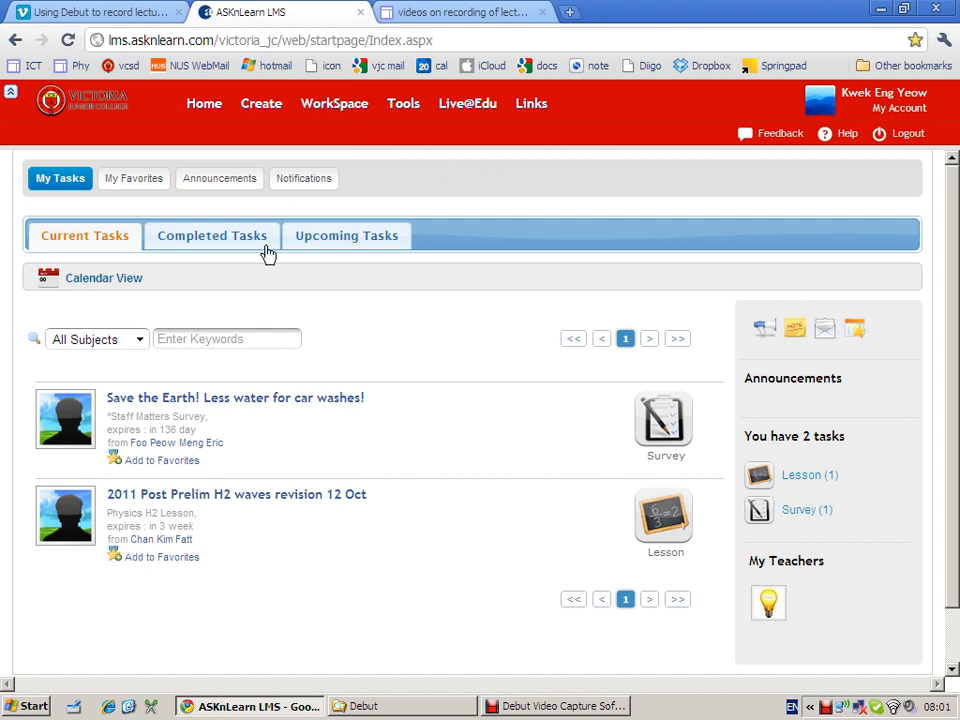
click(334, 103)
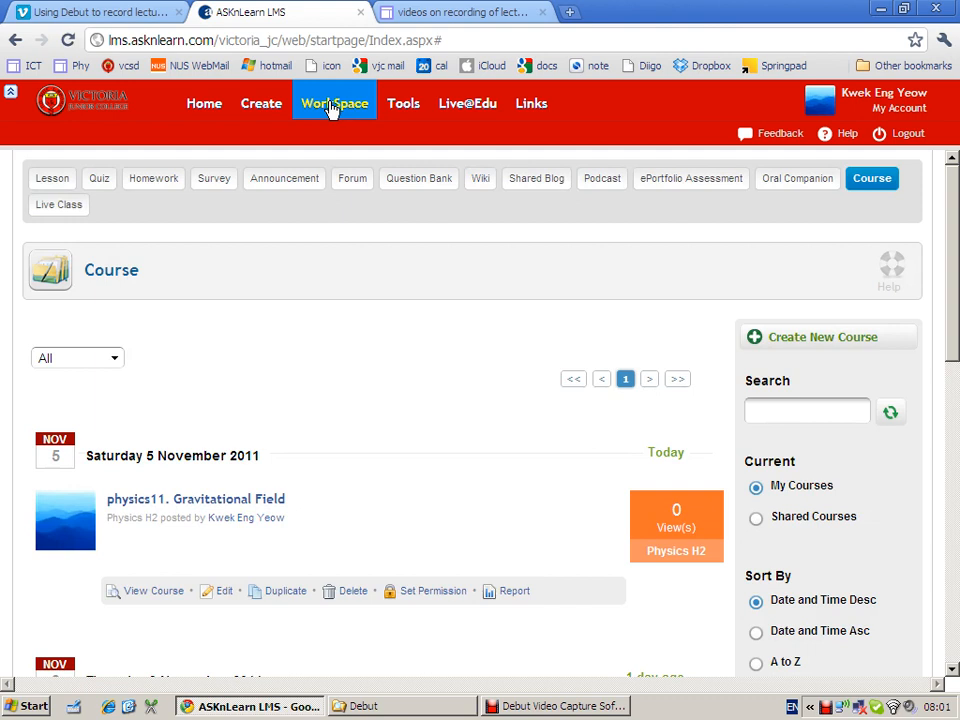
mouse_move(205, 563)
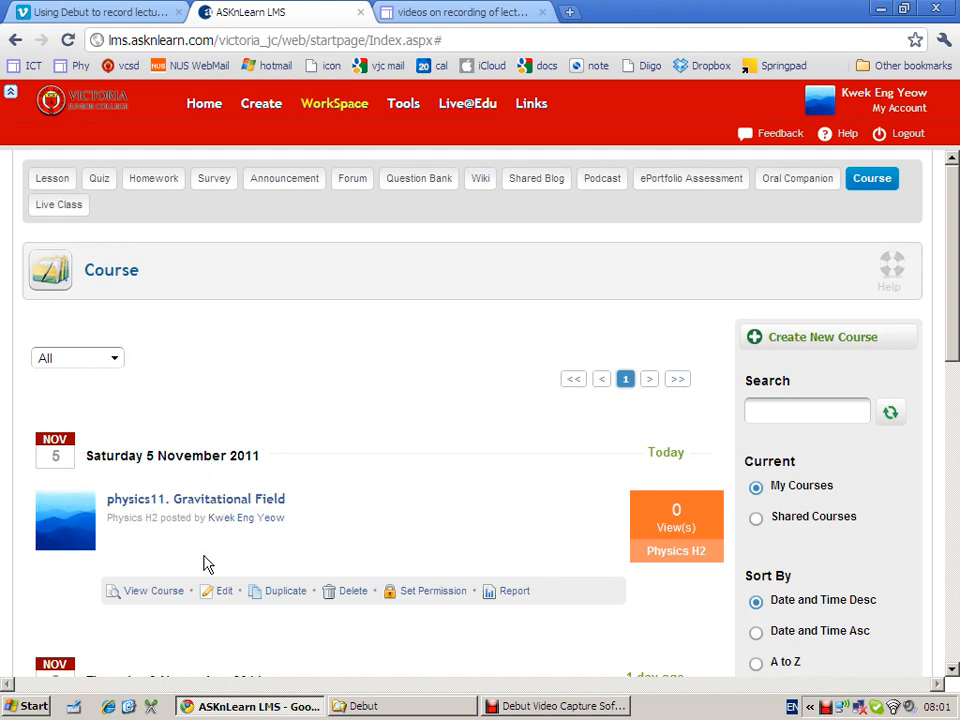
mouse_move(218, 595)
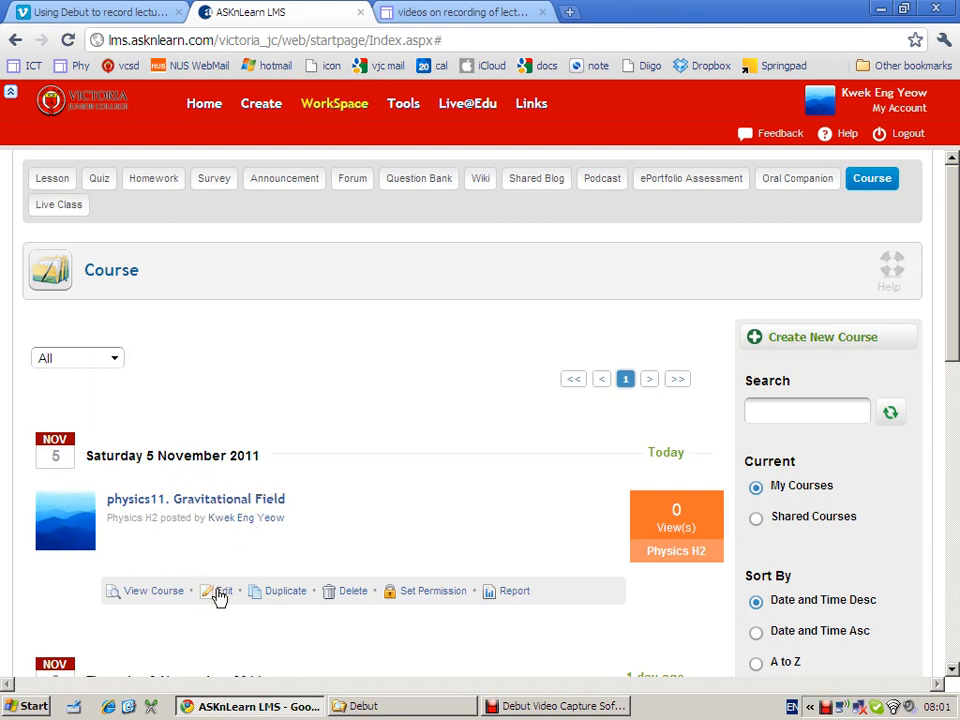
click(218, 591)
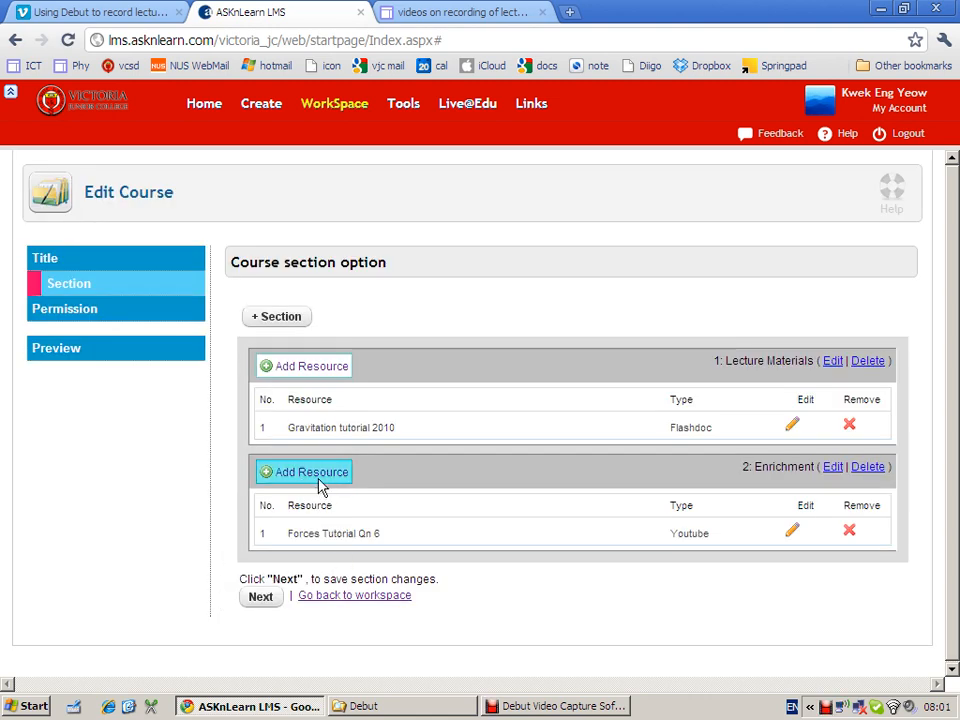
mouse_move(256, 487)
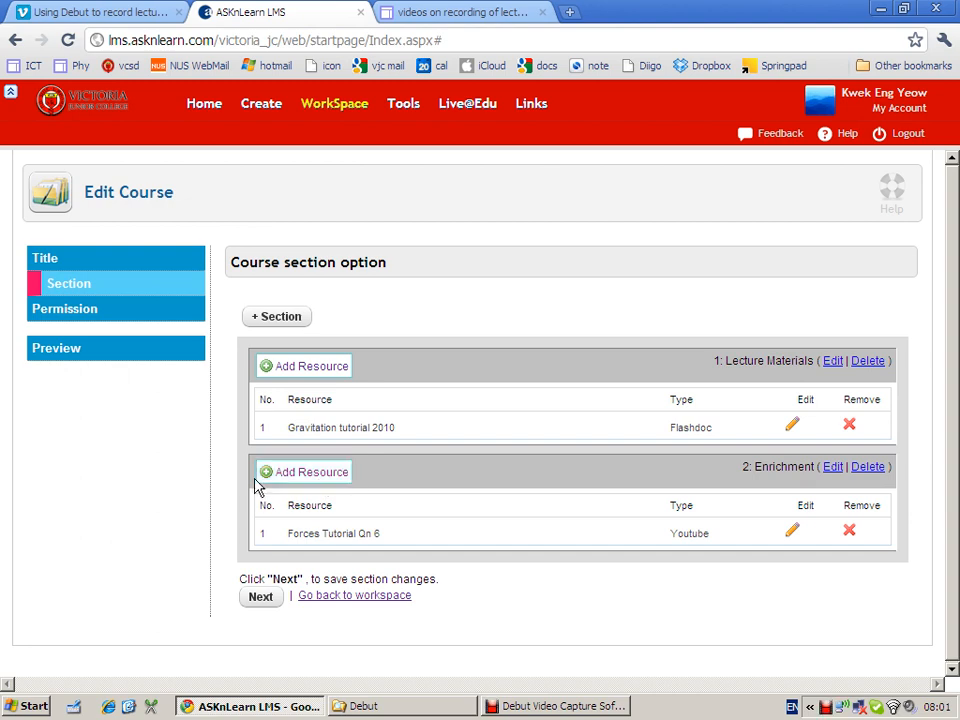
Step: Start adding a resource to the Enrichment section and browse the Audio/Video resource types
click(312, 471)
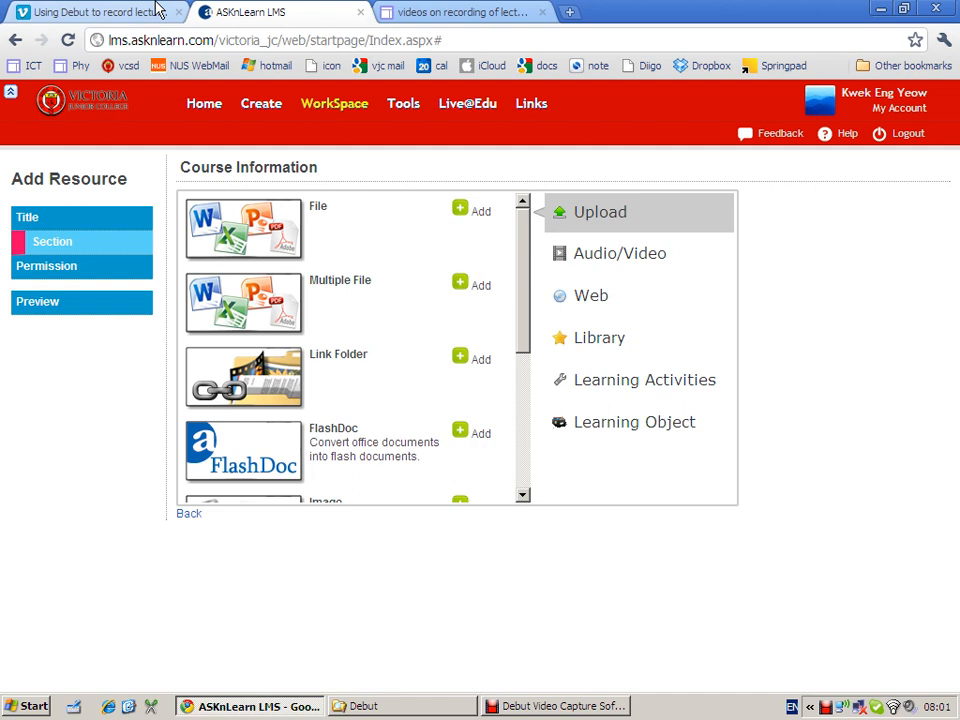
click(90, 12)
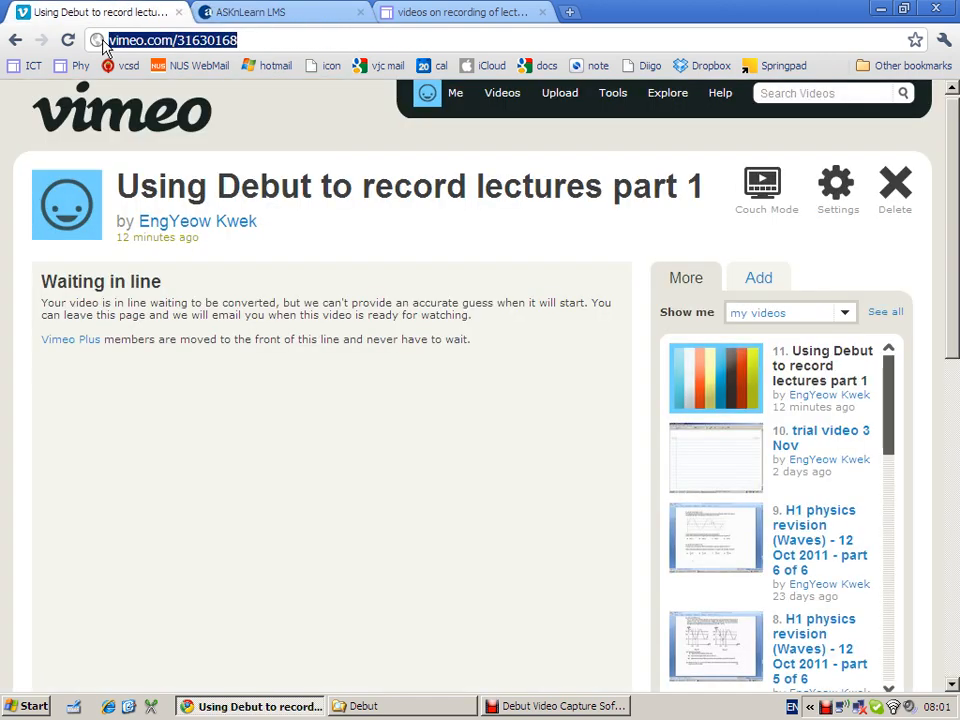
click(250, 12)
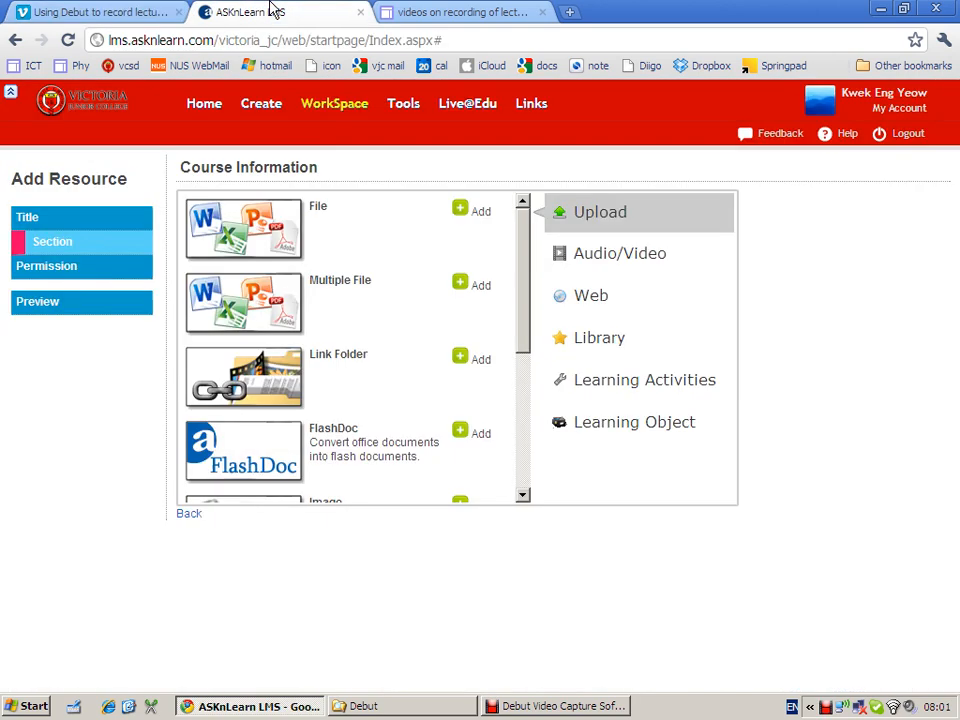
scroll(down, 3)
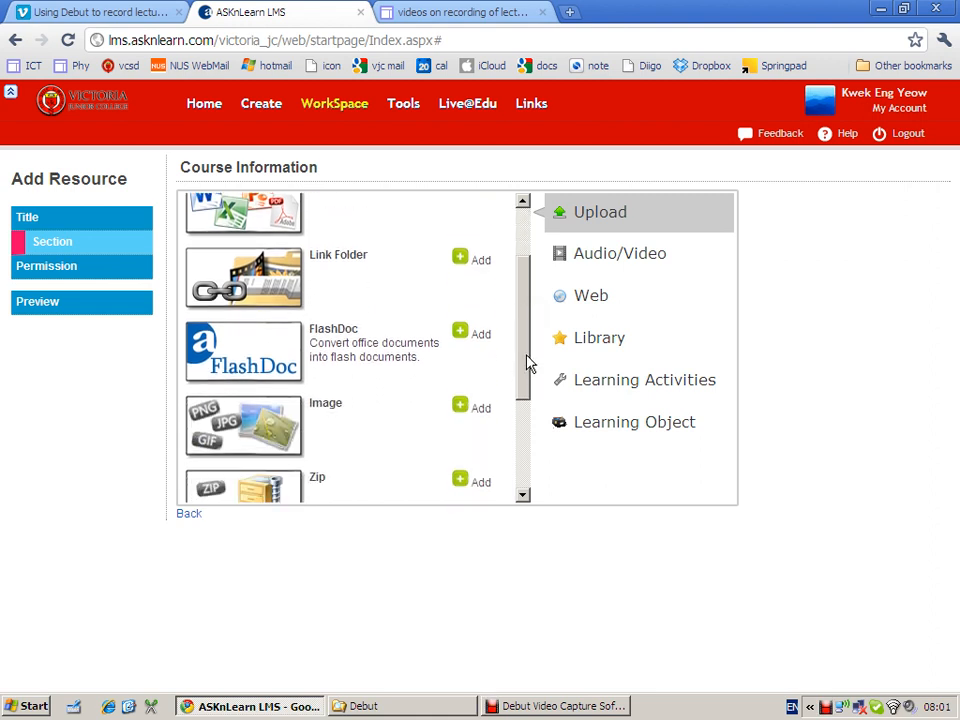
scroll(up, 3)
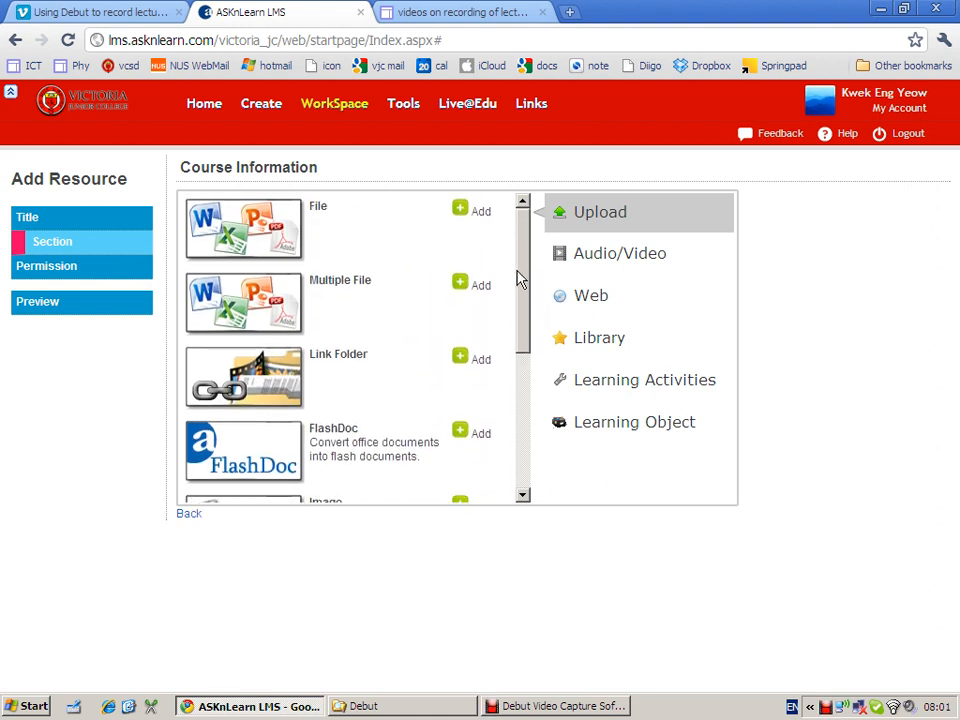
mouse_move(525, 285)
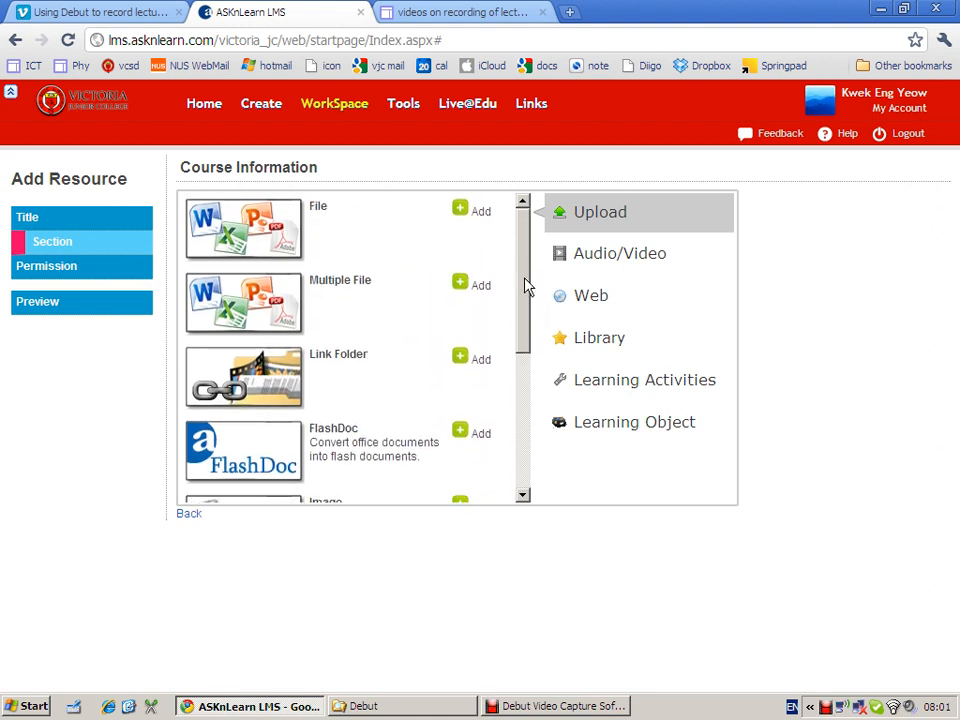
mouse_move(591, 295)
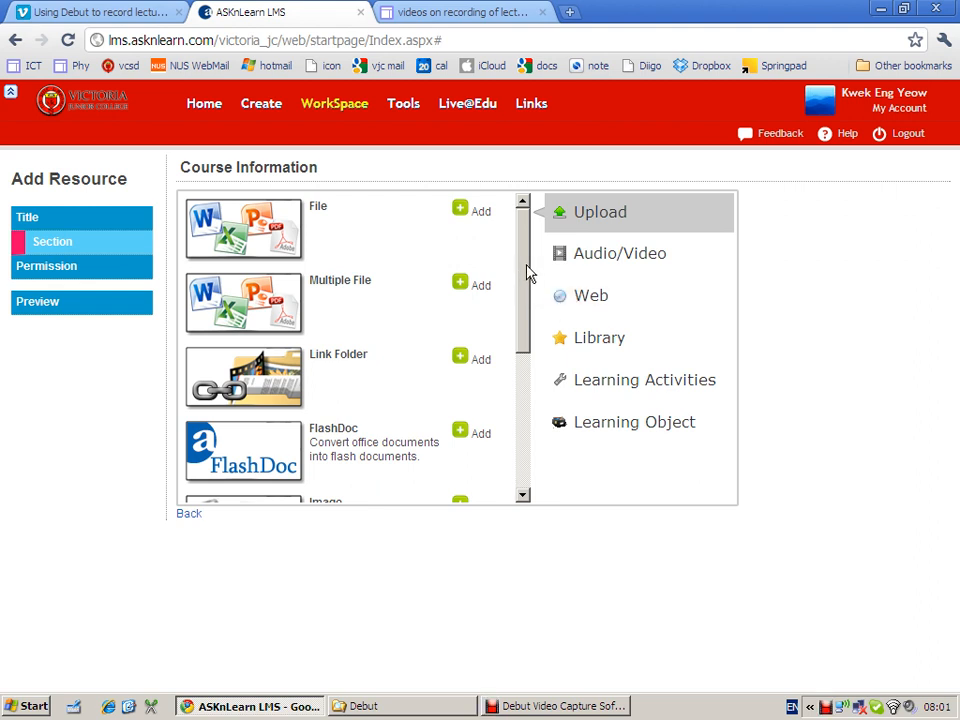
scroll(down, 3)
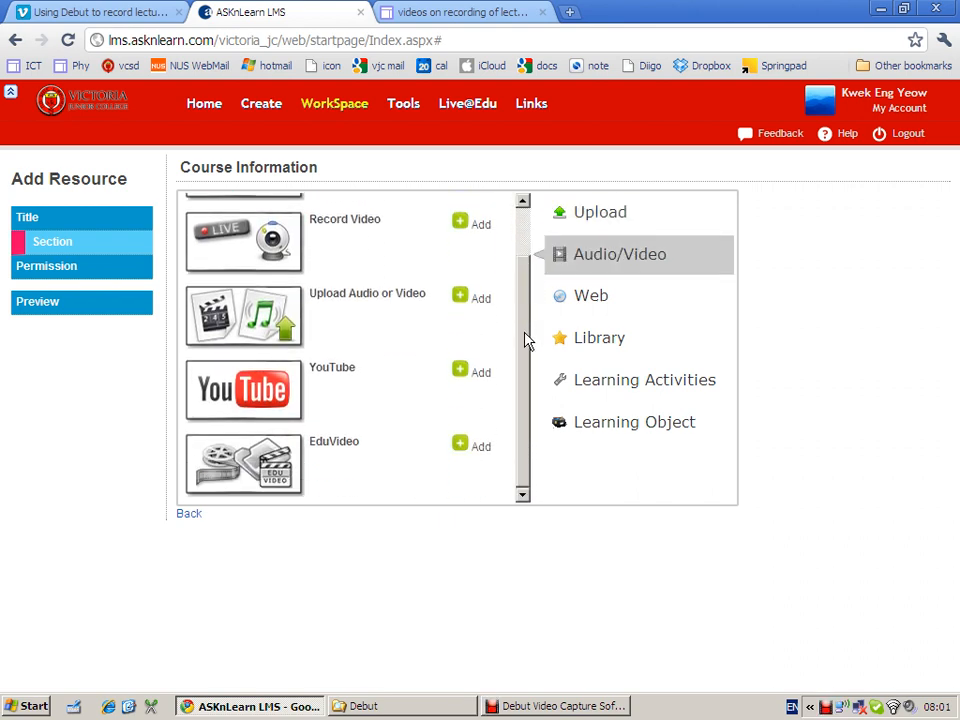
scroll(up, 3)
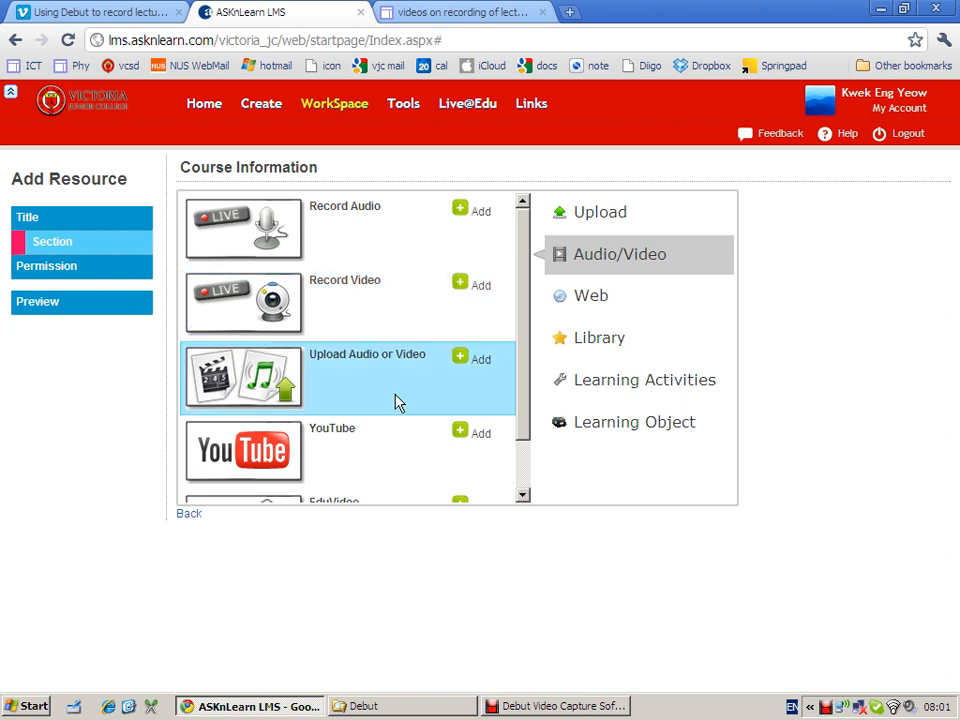
mouse_move(425, 290)
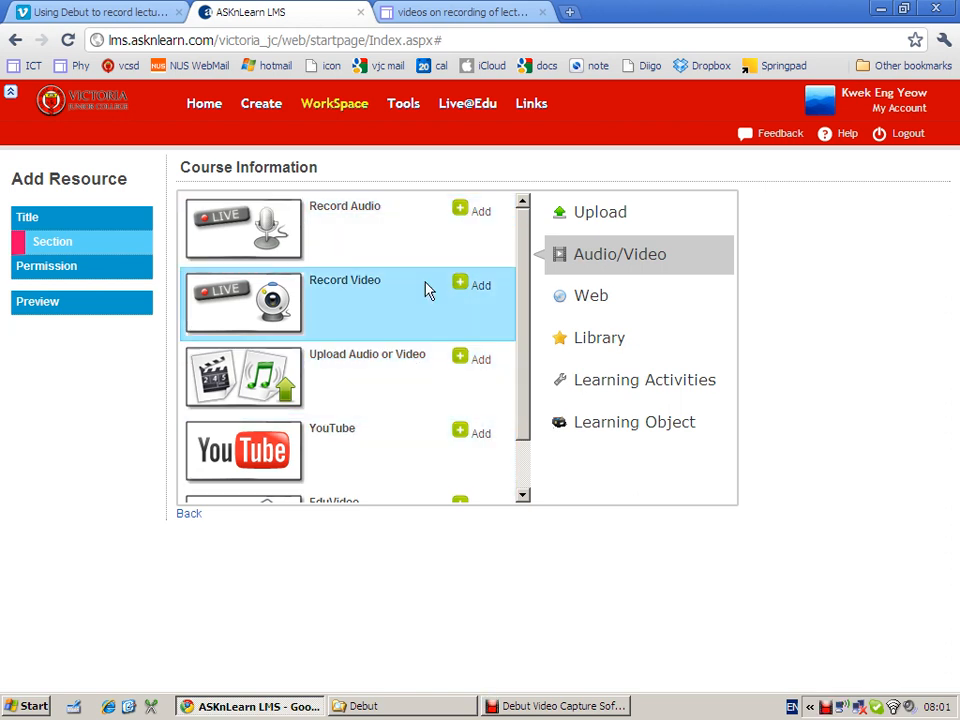
scroll(down, 3)
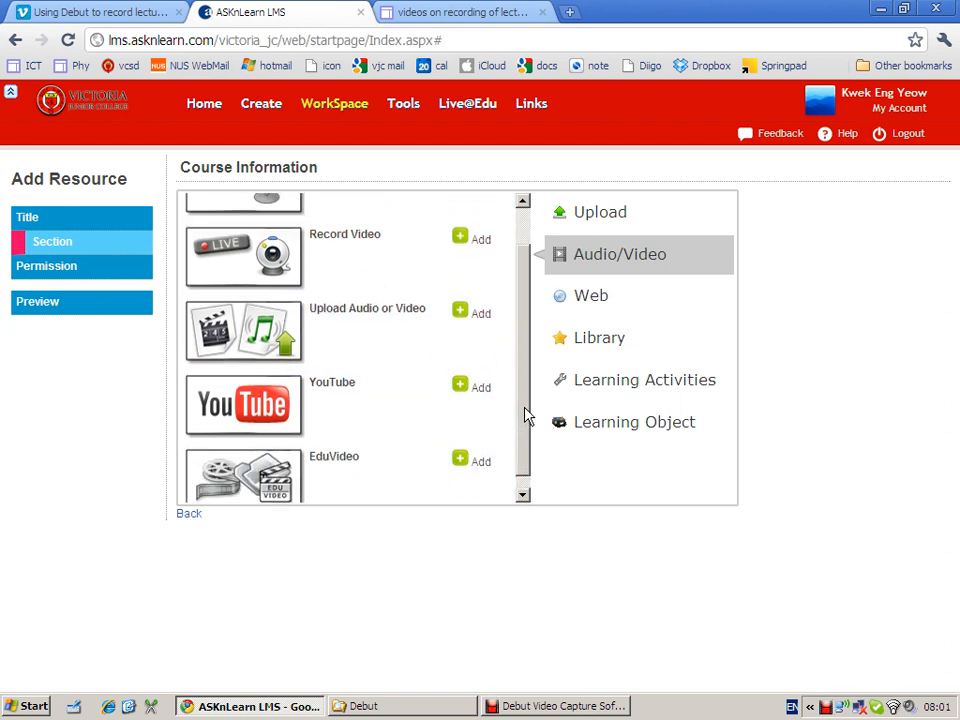
scroll(up, 3)
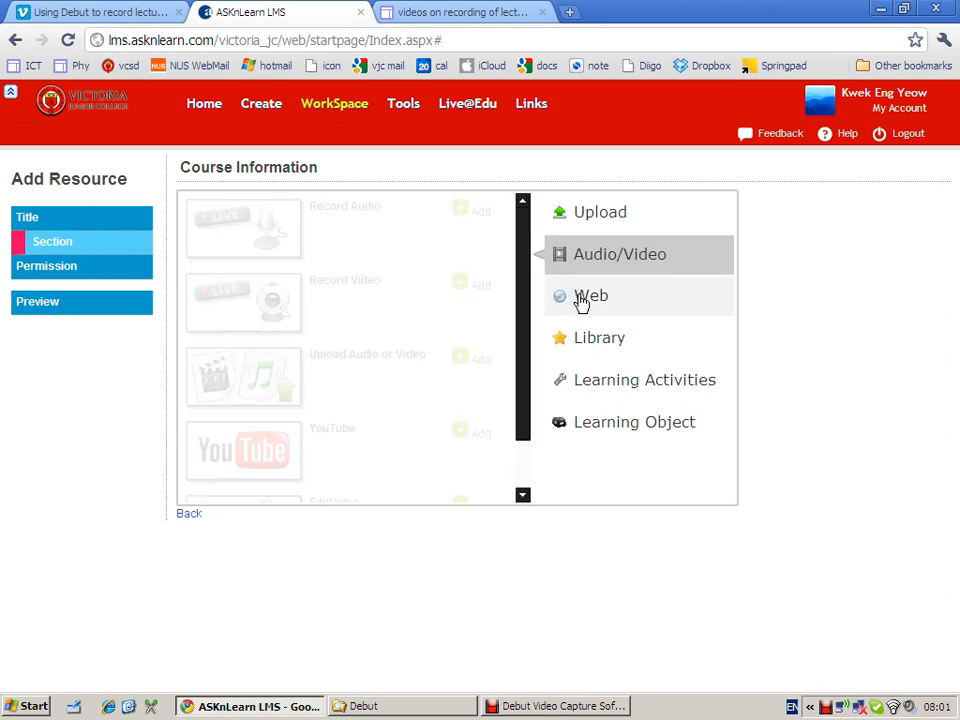
Step: Add an HTML Editor web page resource titled 'Example video'
click(591, 296)
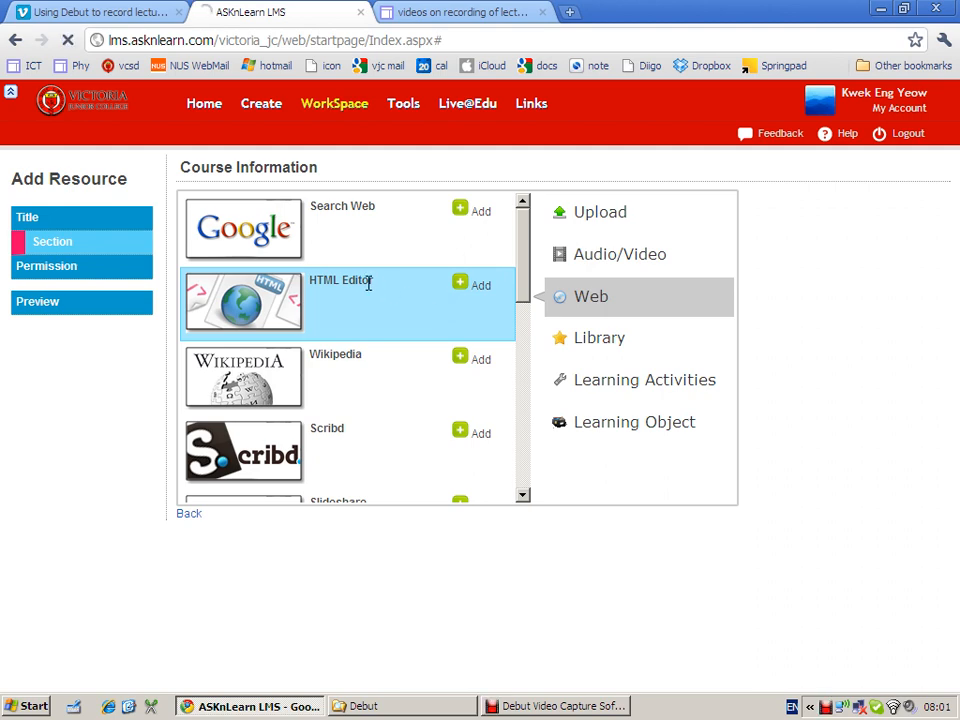
click(634, 421)
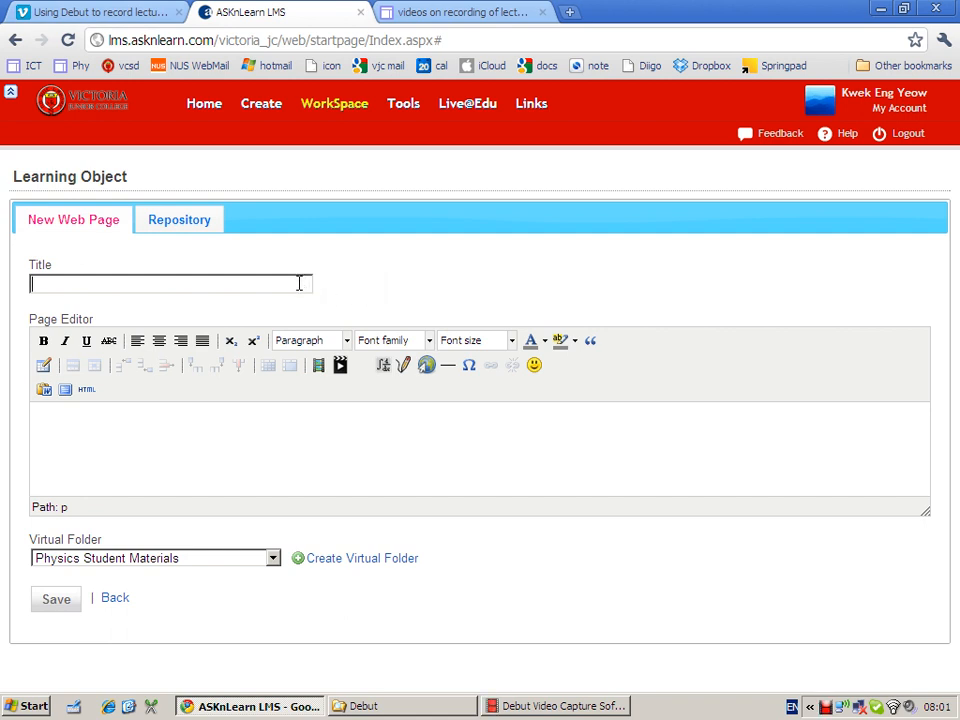
click(170, 284)
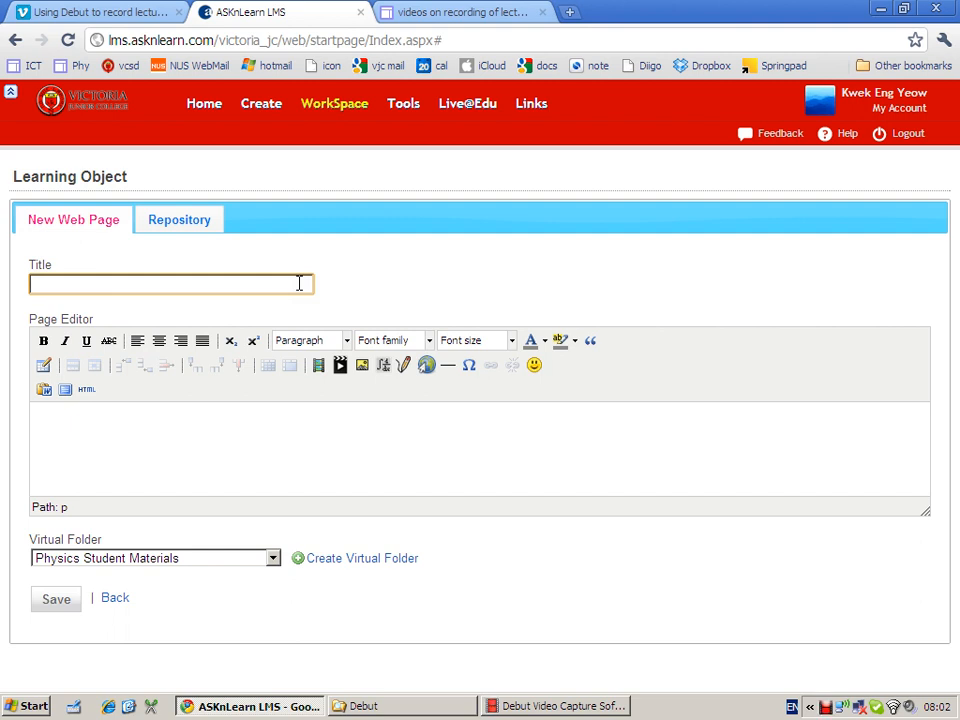
text(Example video)
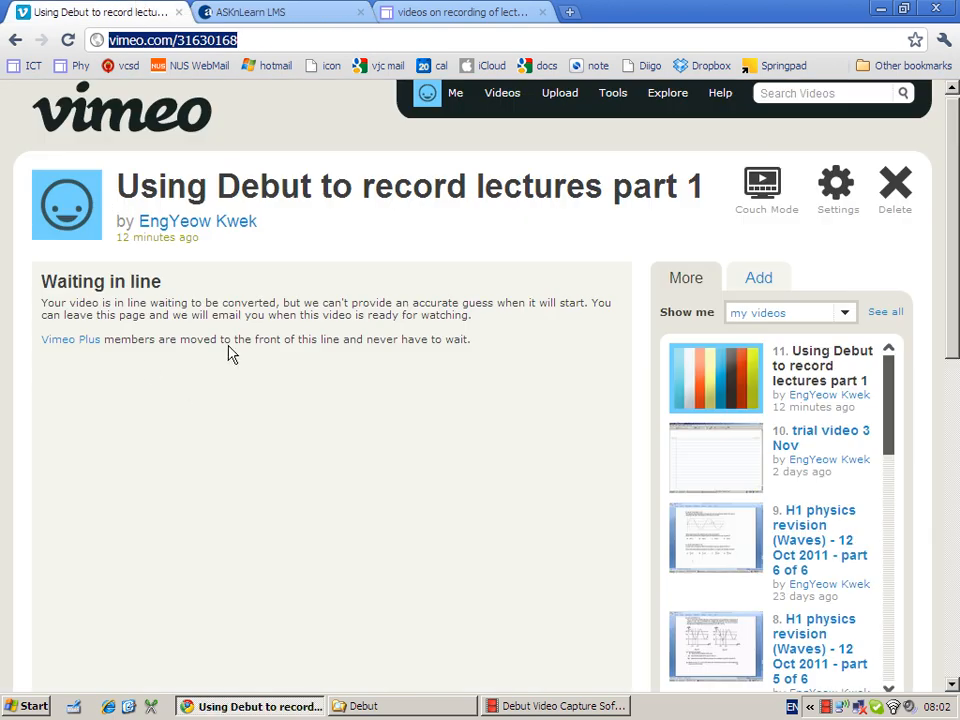
mouse_move(232, 538)
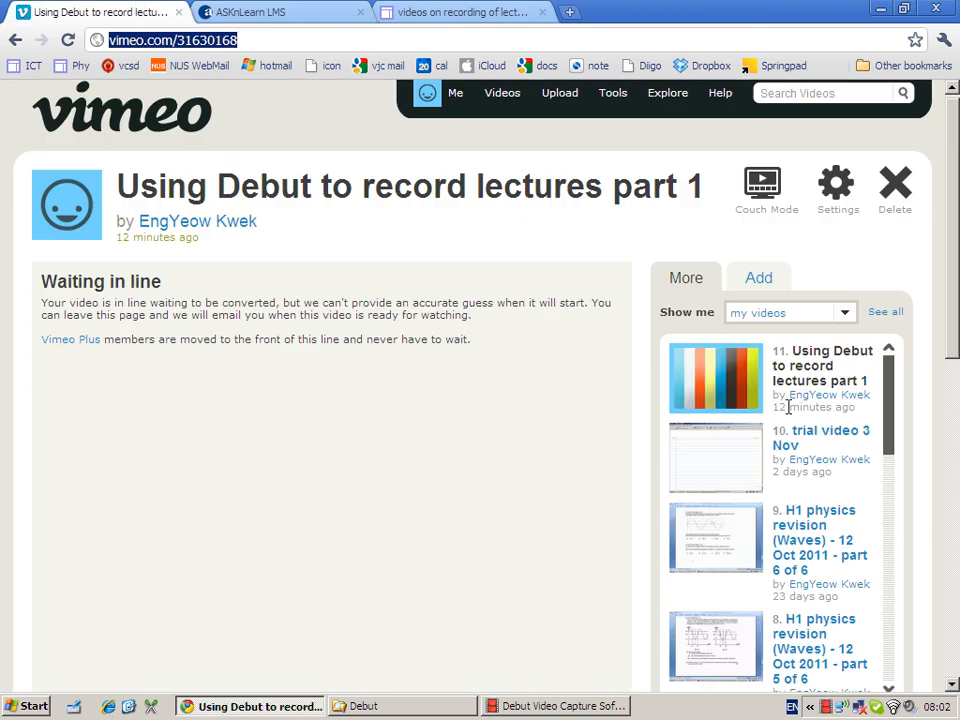
mouse_move(815, 532)
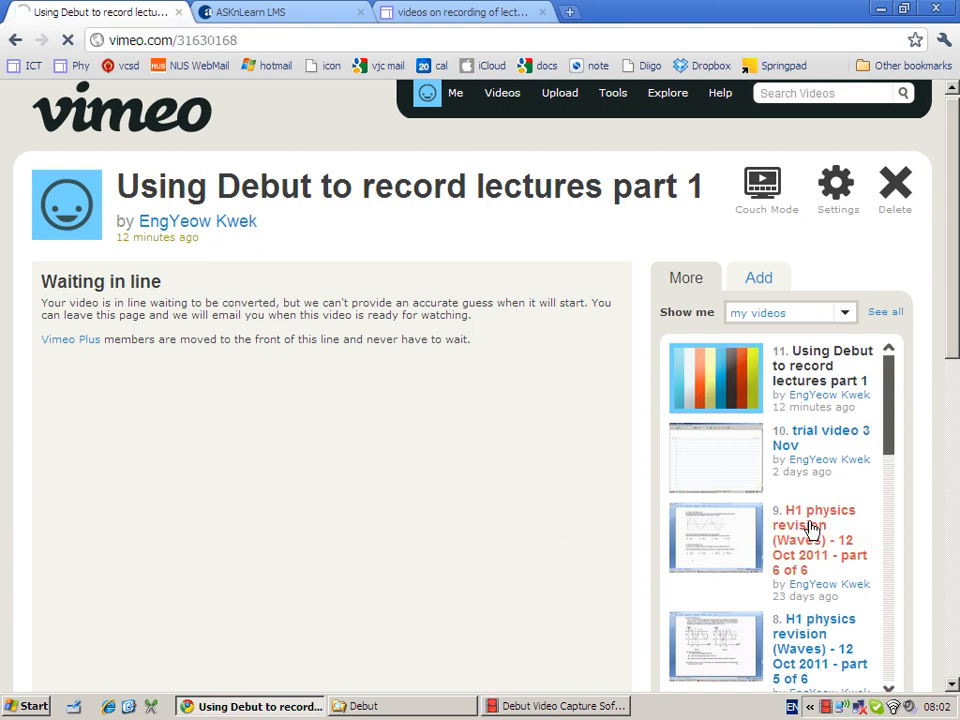
Step: Copy the iframe embed code of Vimeo's 'H1 physics revision (Waves) - part 6 of 6'
click(813, 525)
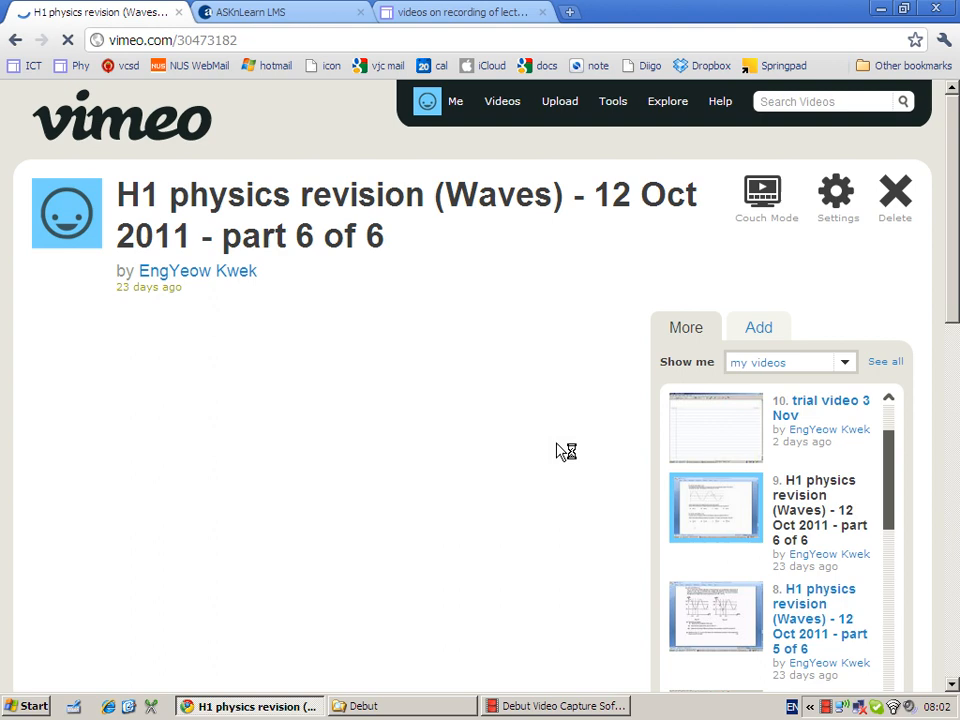
mouse_move(276, 449)
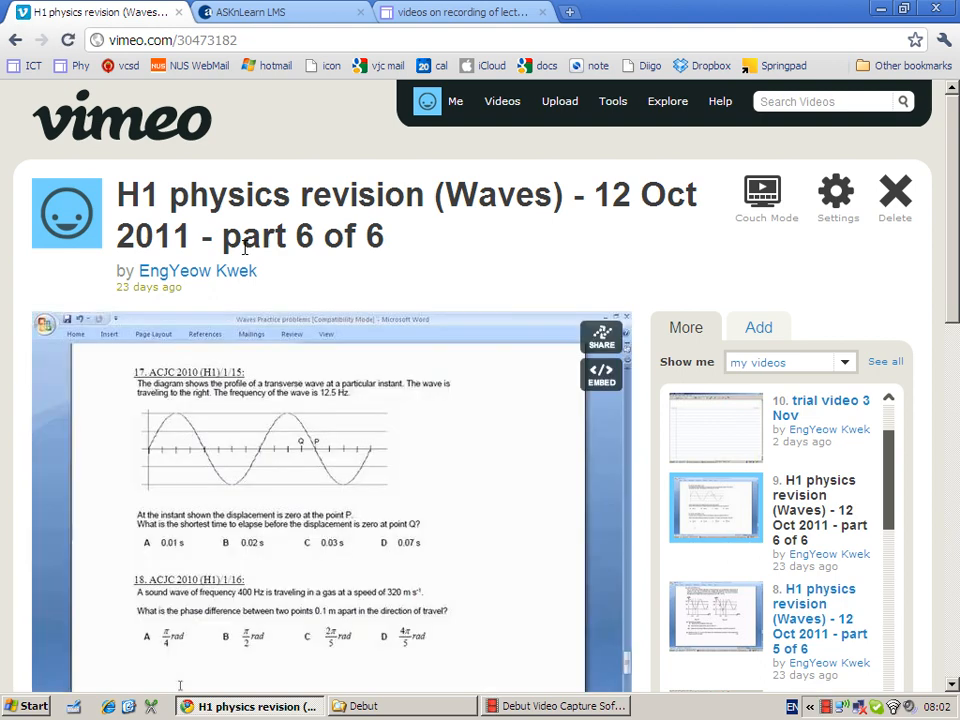
mouse_move(109, 559)
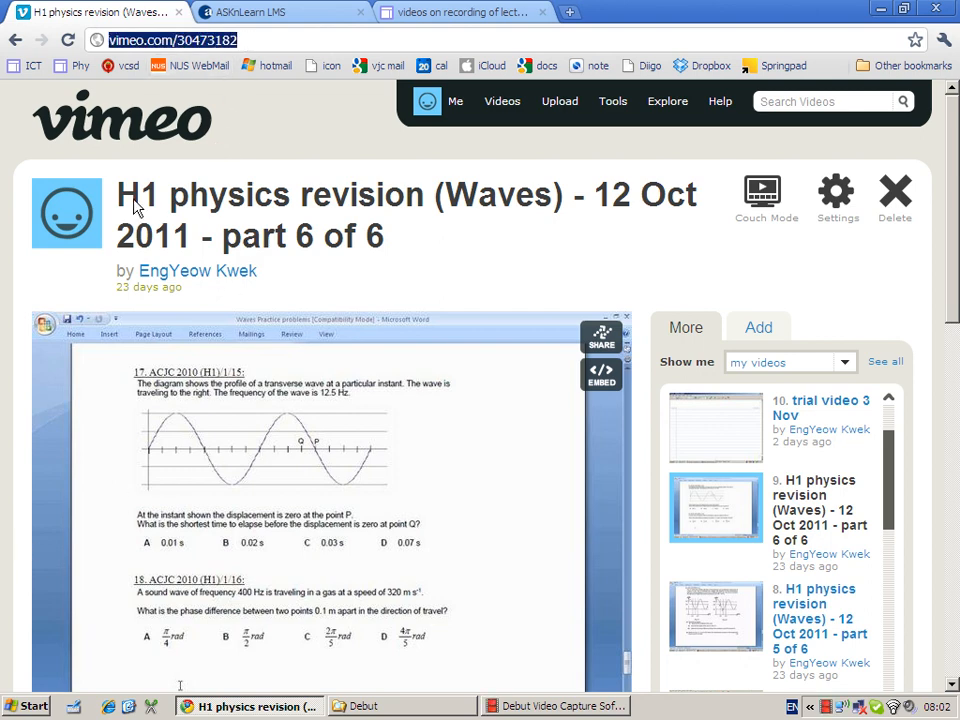
mouse_move(925, 253)
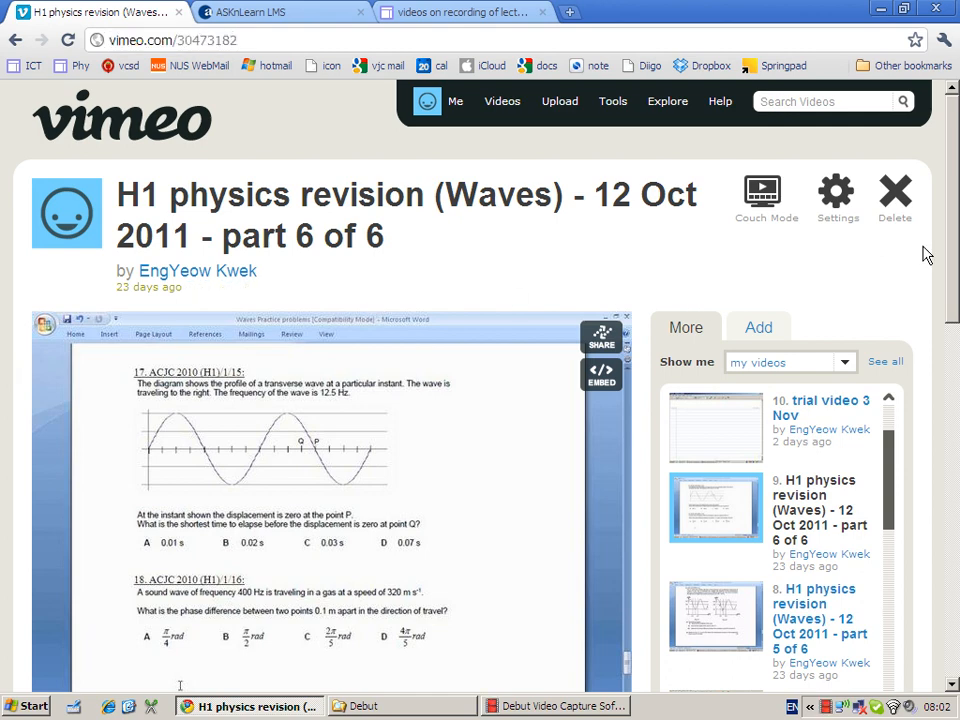
mouse_move(240, 107)
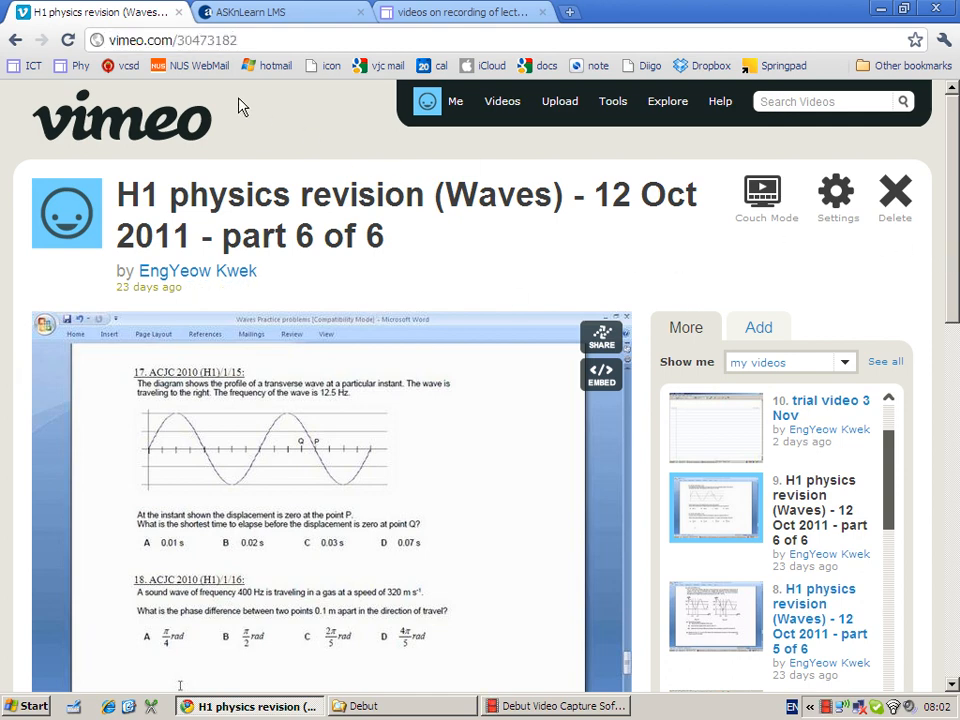
mouse_move(525, 227)
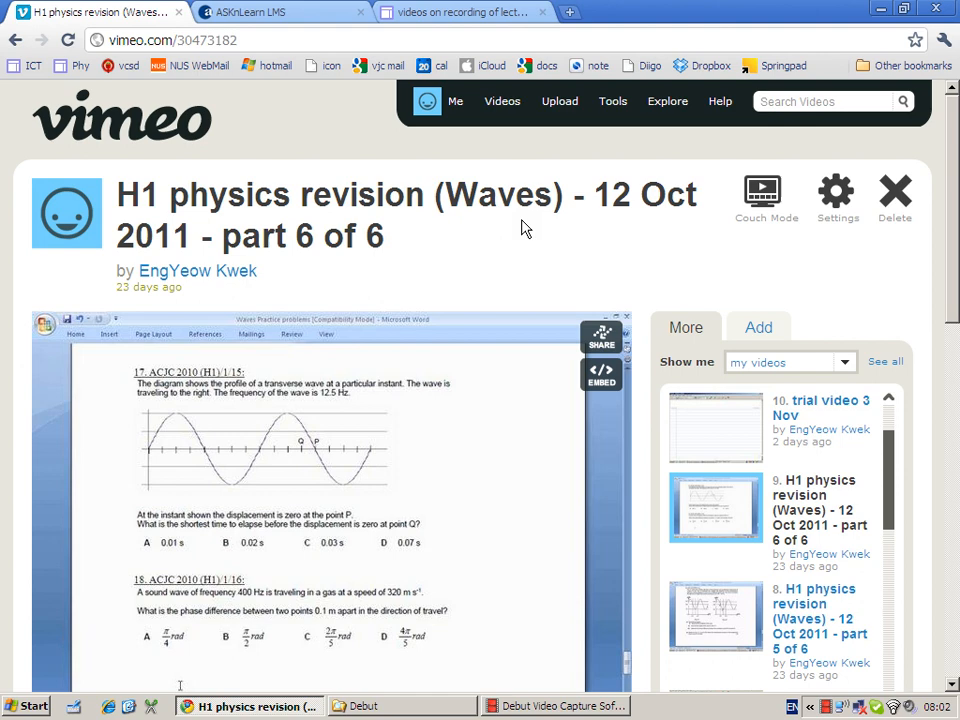
mouse_move(569, 414)
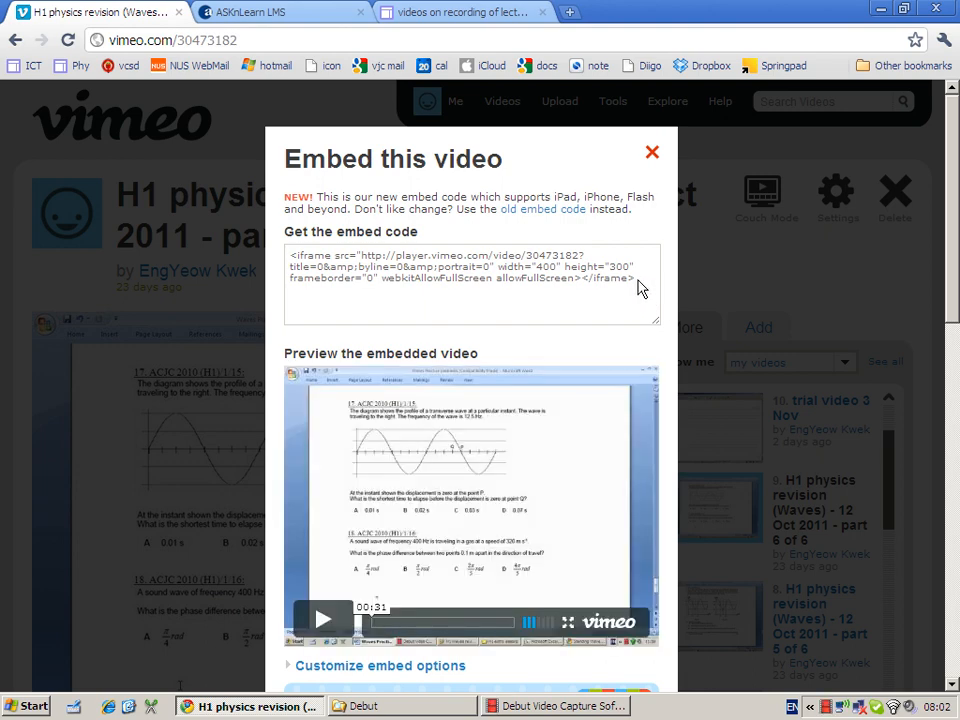
triple_click(471, 270)
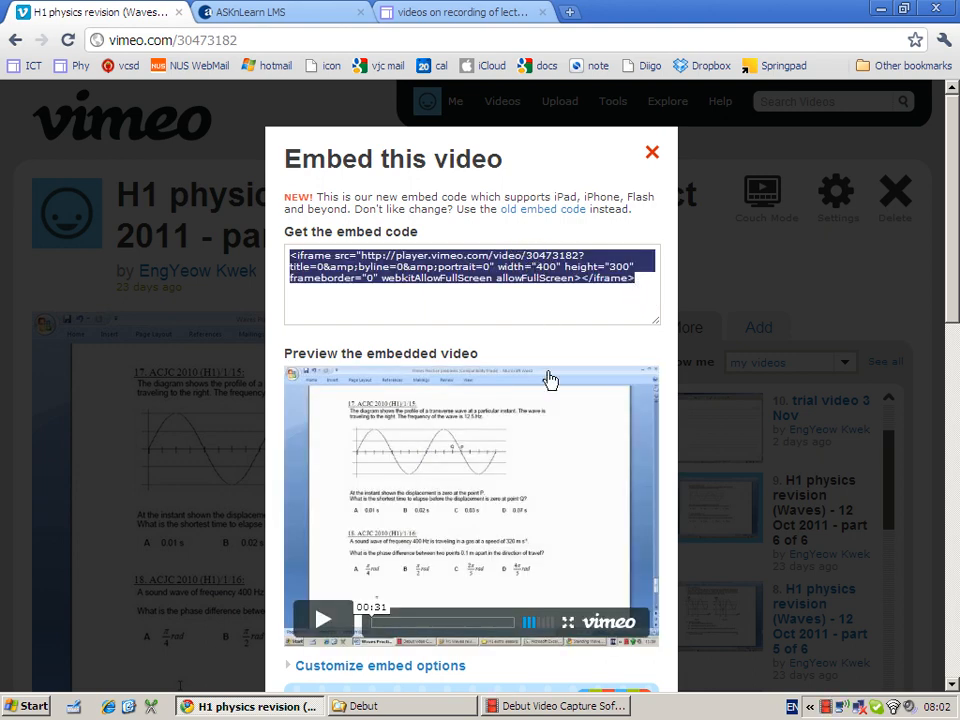
mouse_move(550, 407)
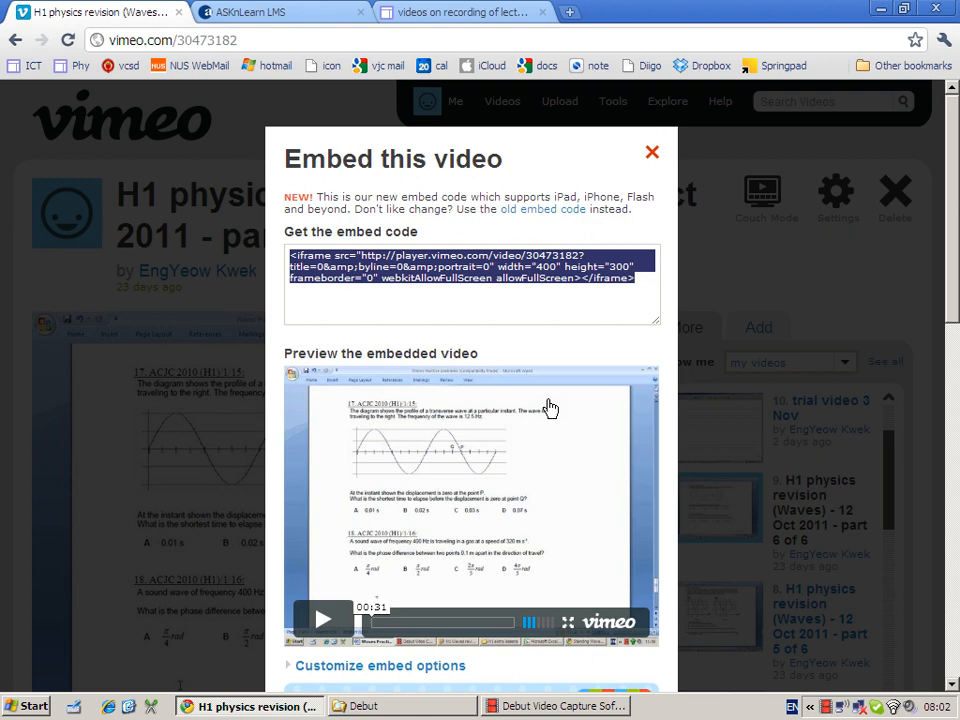
click(652, 152)
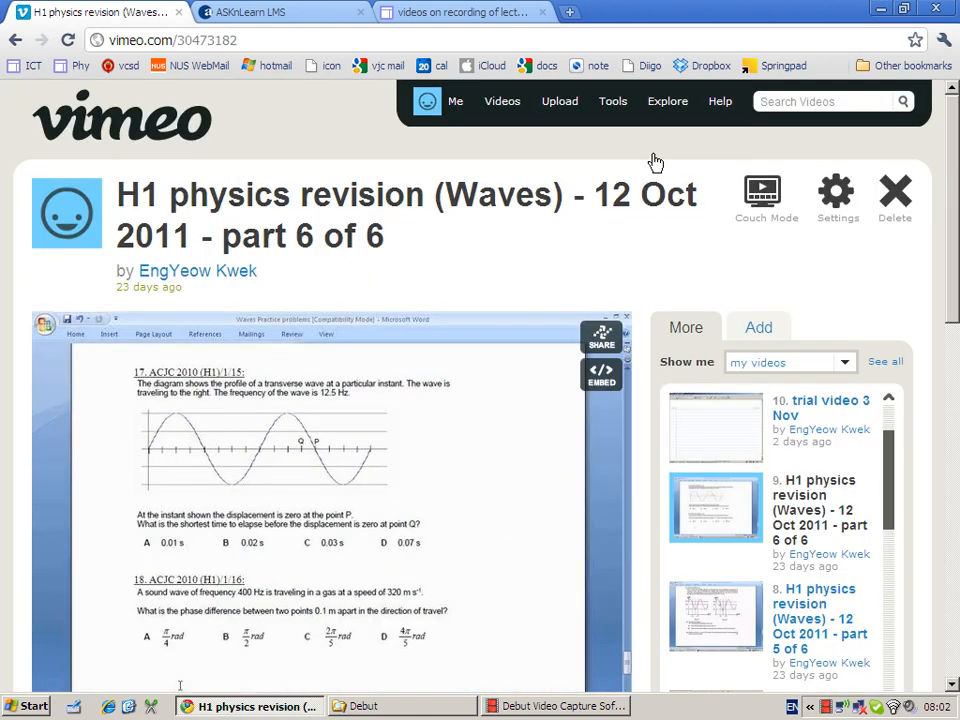
Step: Insert the Vimeo video 30473182 iframe code as Iframe embedded media in 'Example video'
click(280, 12)
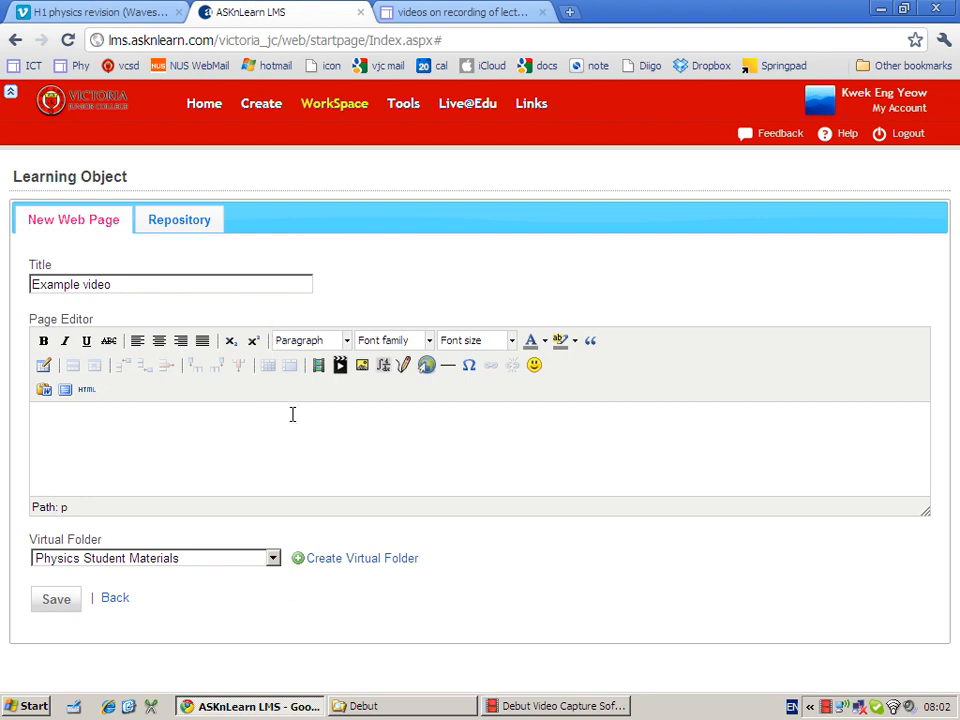
mouse_move(299, 451)
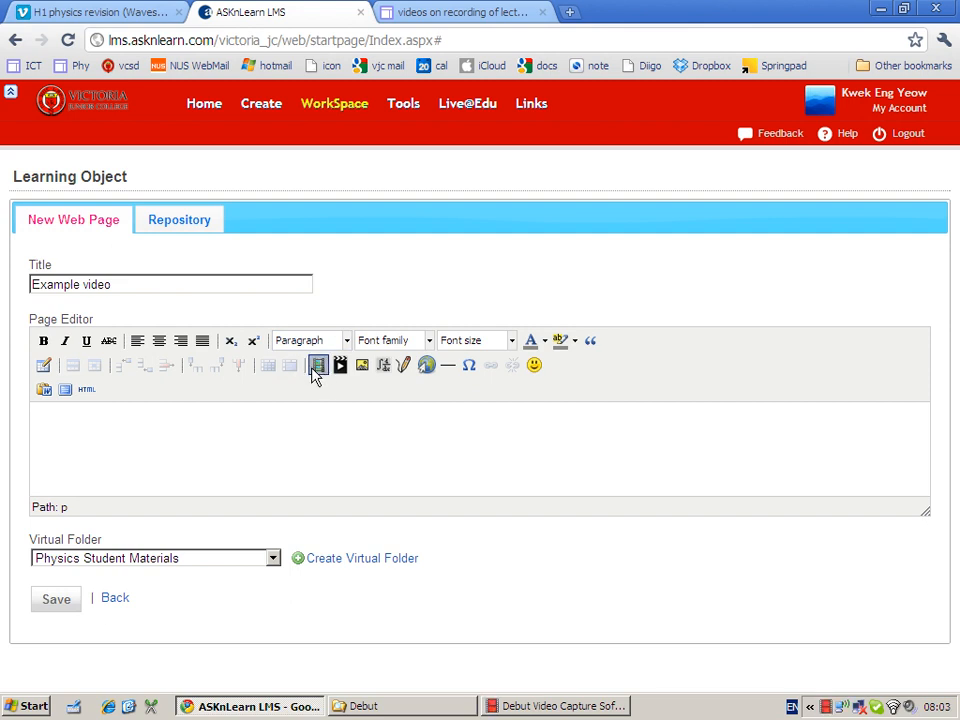
click(318, 365)
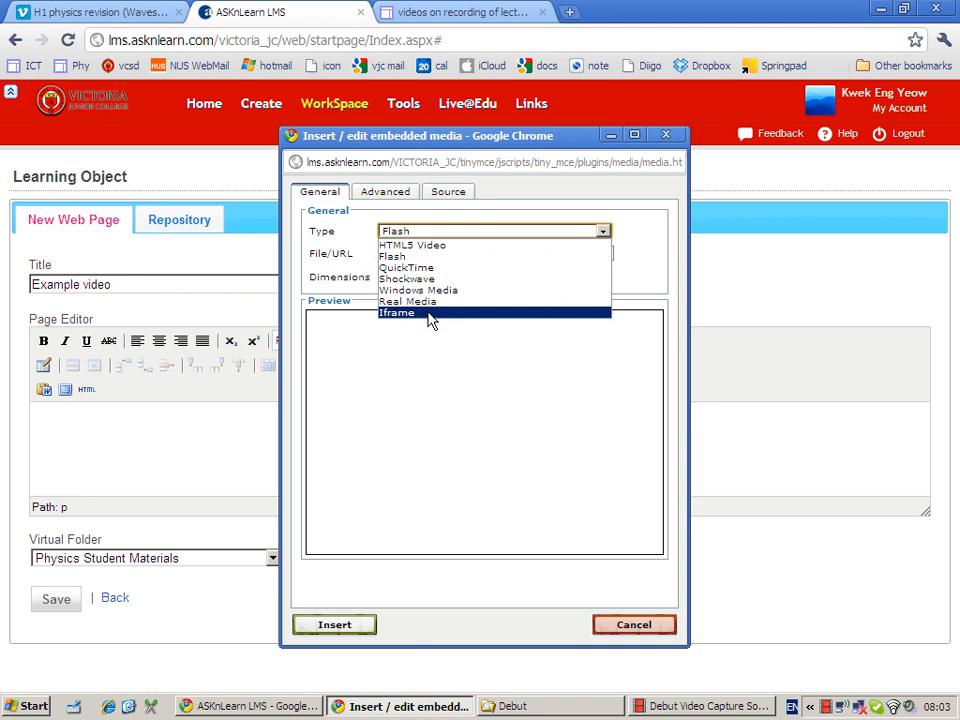
click(396, 312)
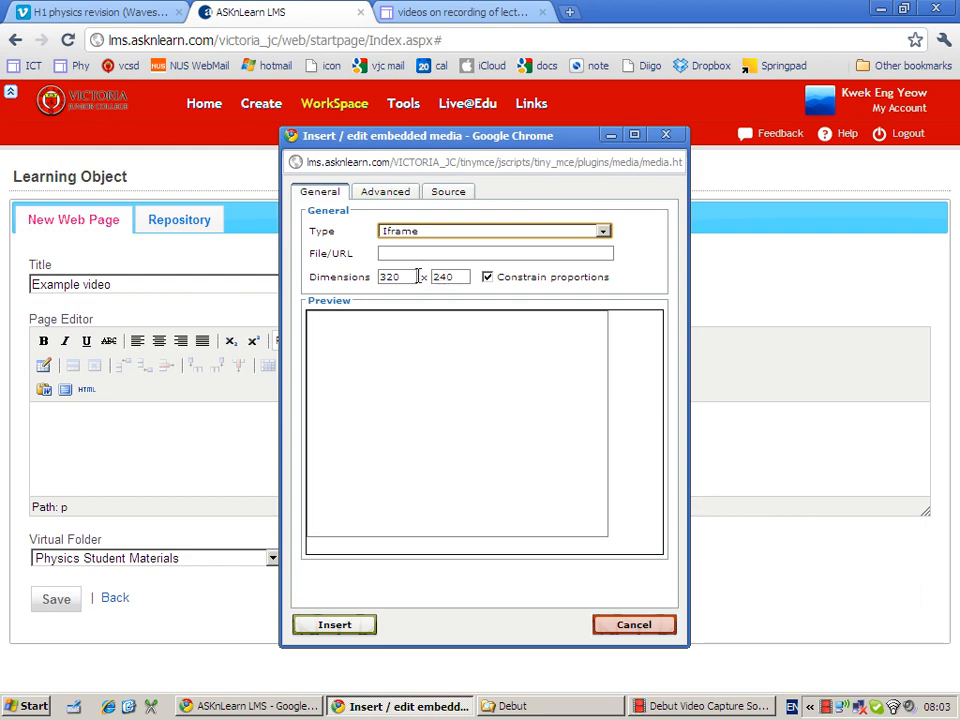
mouse_move(447, 290)
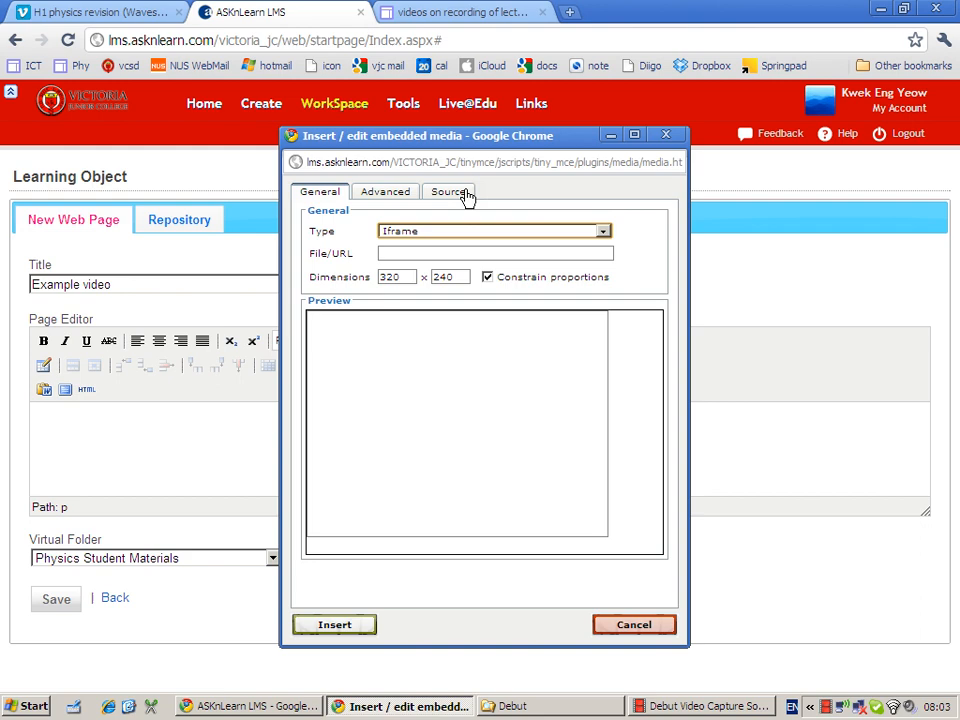
click(448, 191)
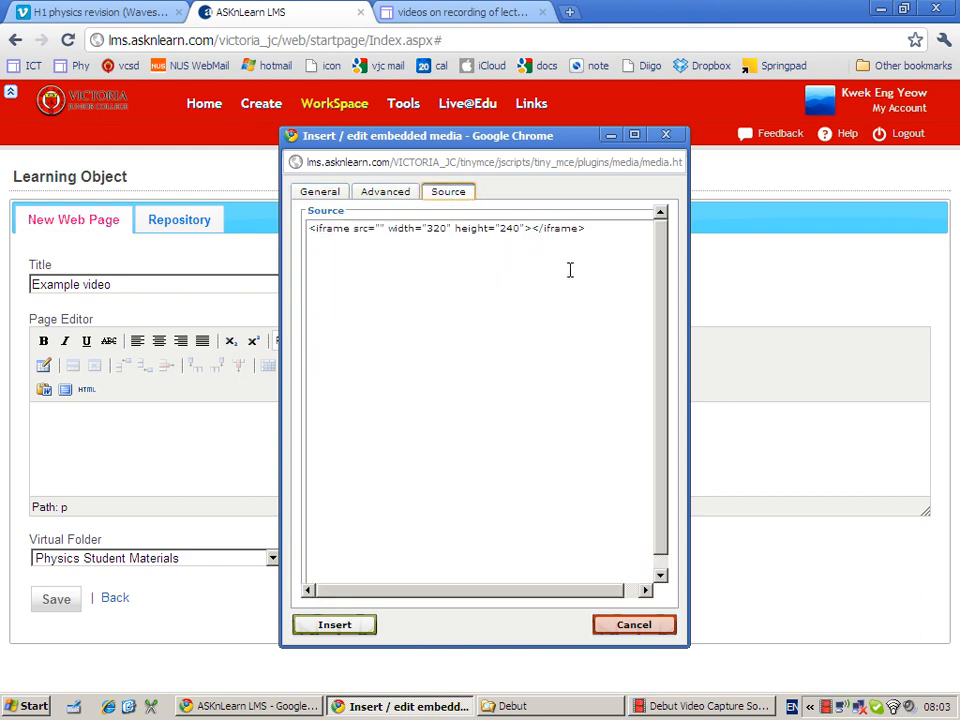
triple_click(445, 228)
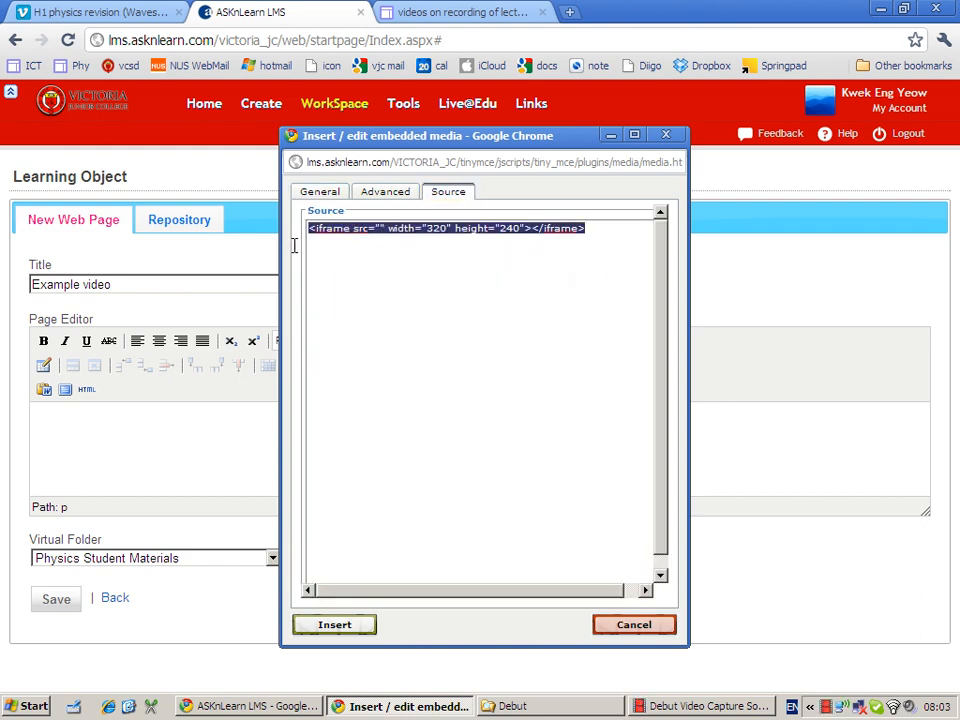
text(<iframe src="http://player.vimeo.com/video/30473182?title=0&amp;byline=0&amp;portrait=0" width="400" height="300" frameborder="0" webkitAllowFullScreen allowFullScreen></iframe>)
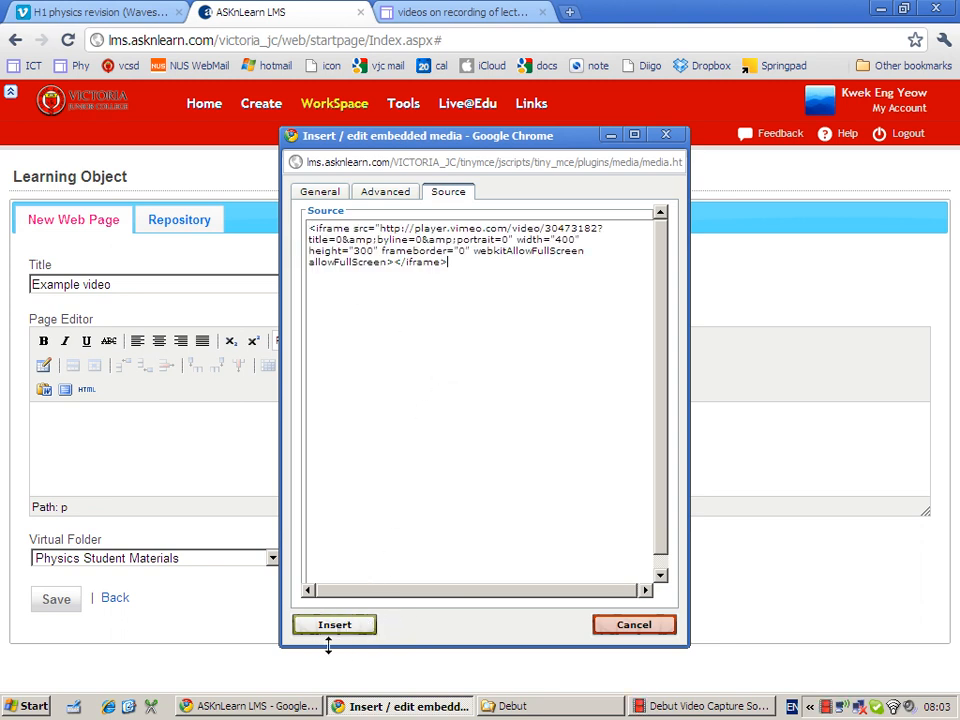
click(334, 624)
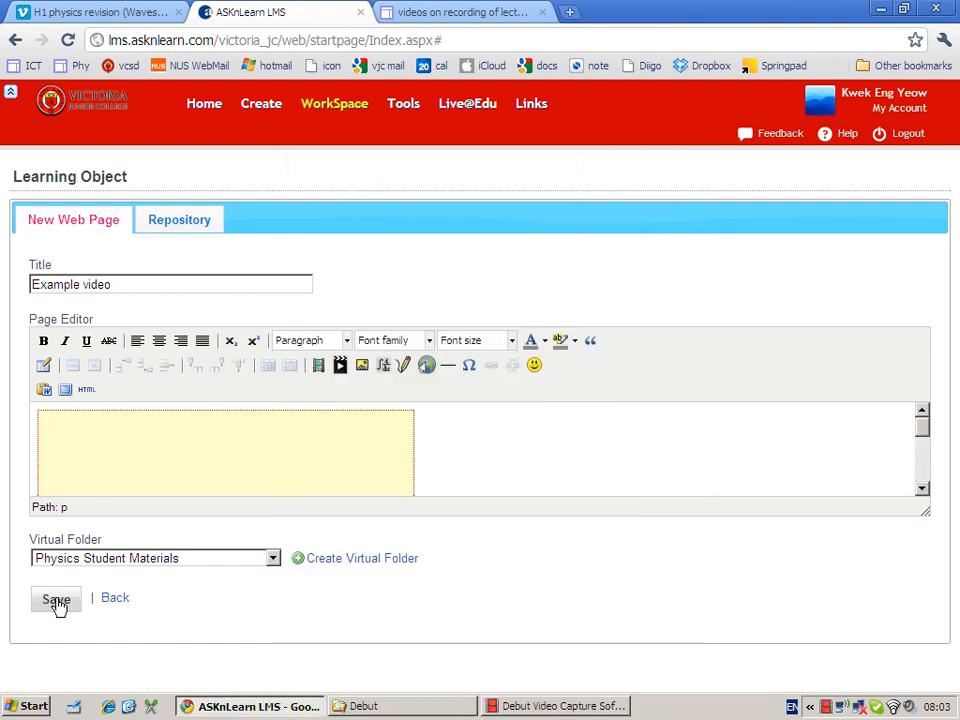
Step: Save the 'Example video' page and view it under Enrichment in the course preview
click(56, 598)
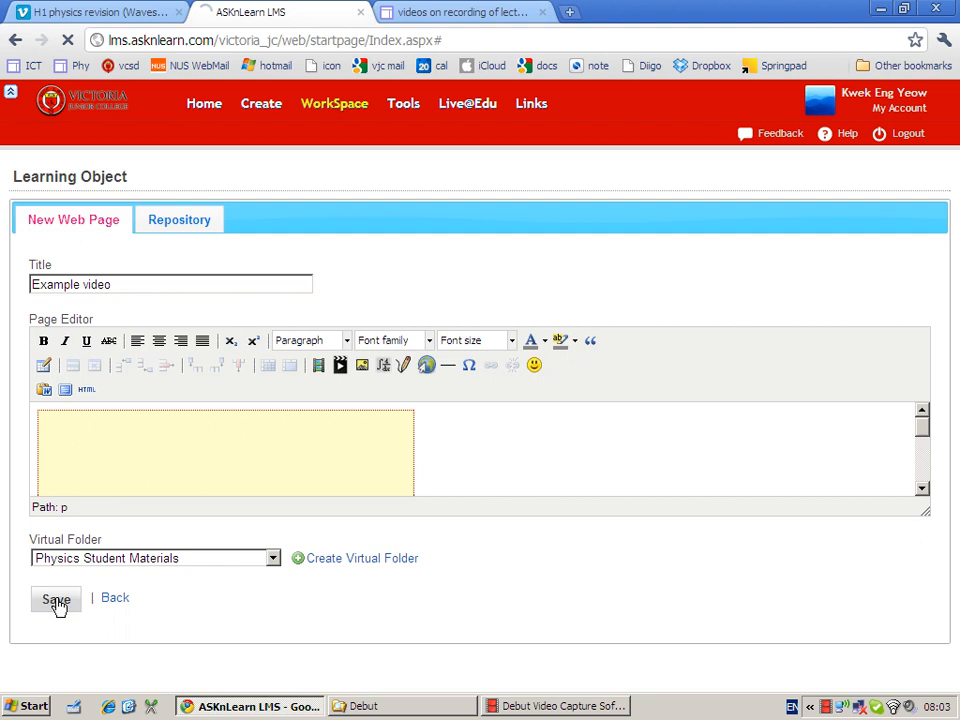
click(56, 598)
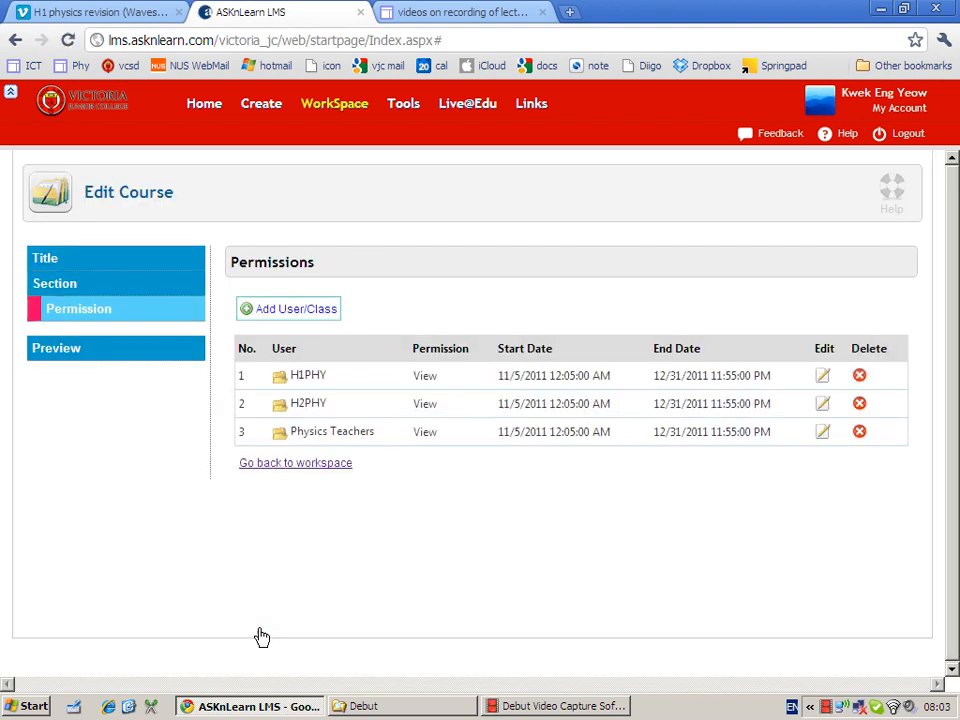
mouse_move(261, 103)
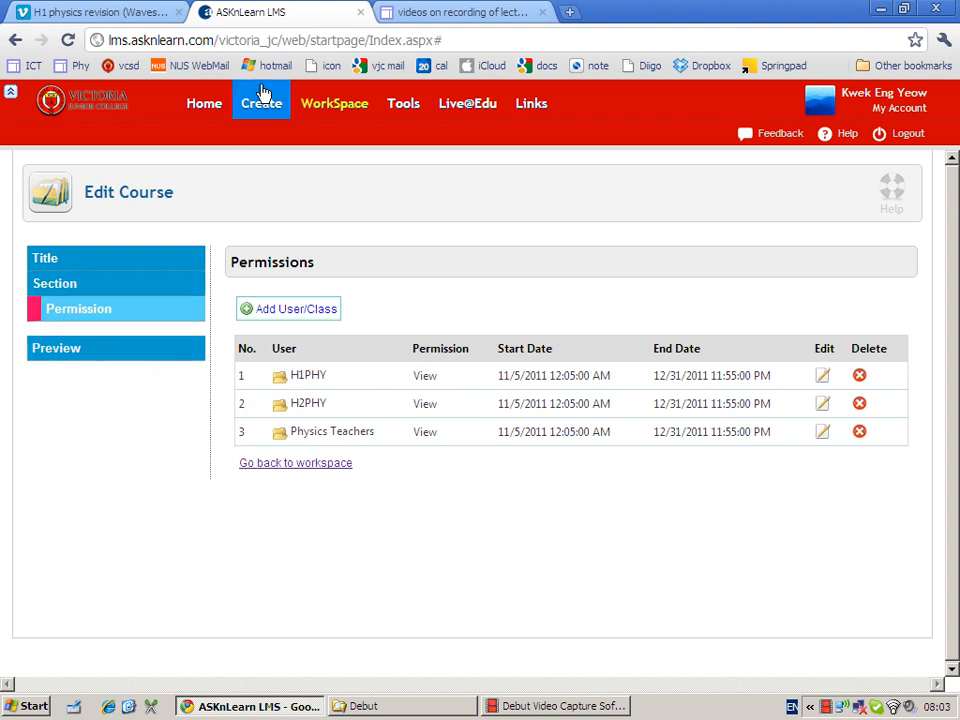
click(57, 347)
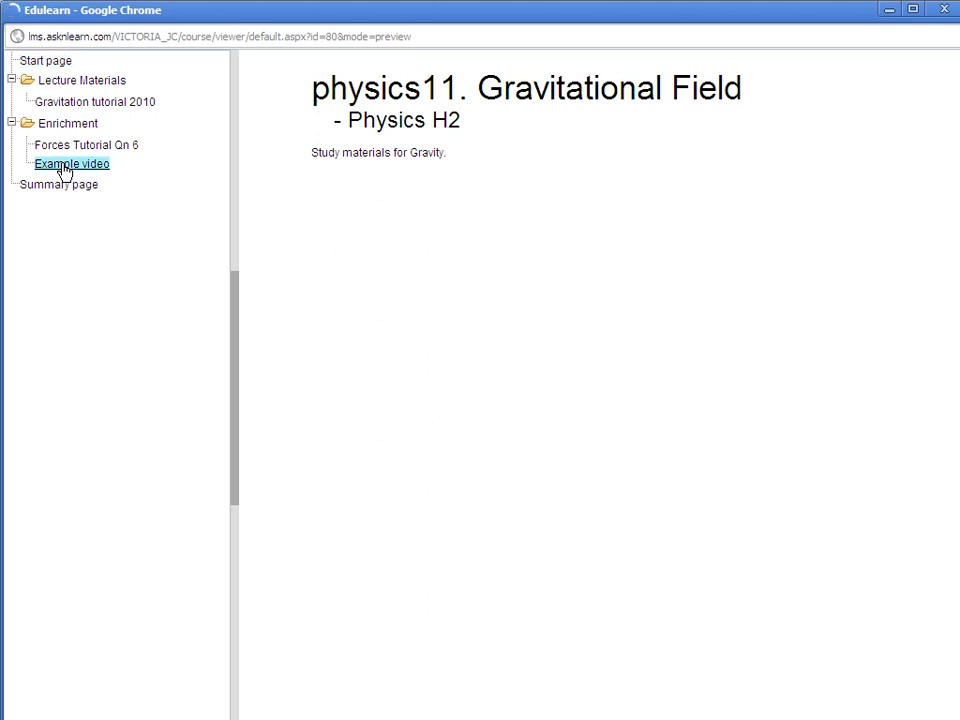
click(71, 163)
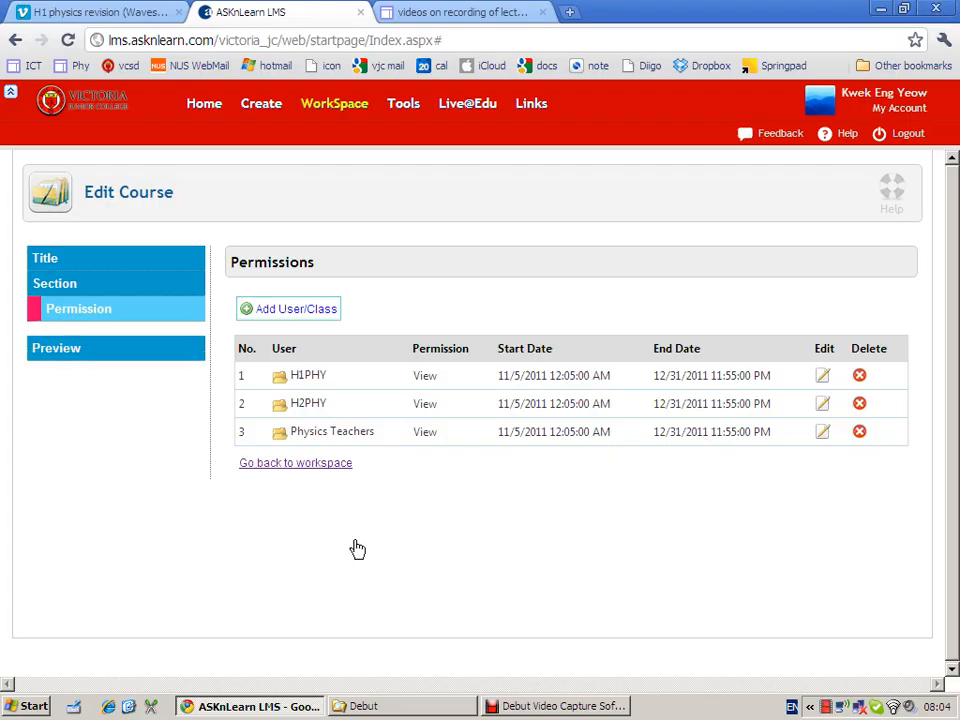
mouse_move(367, 418)
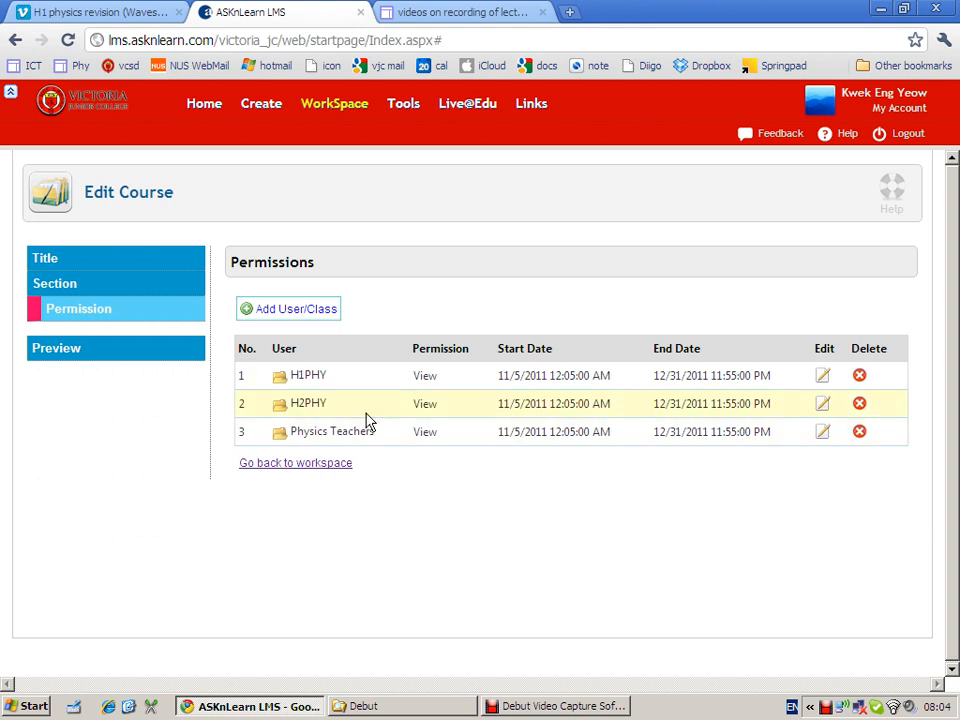
mouse_move(297, 672)
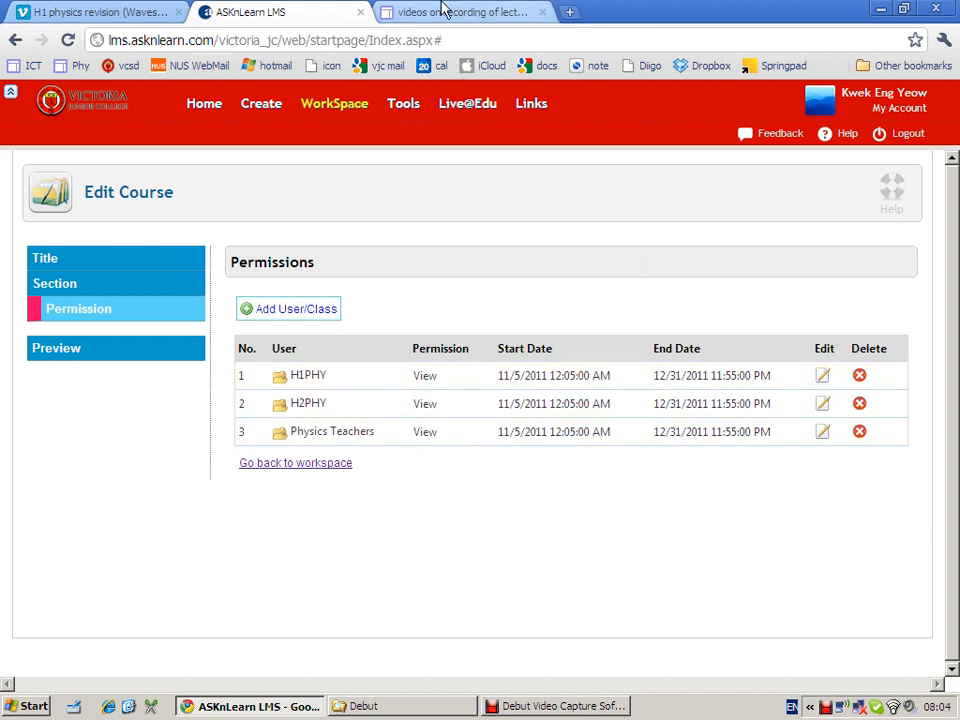
Step: Edit the Google Sites lectures page, typing 'This is a video showing how lectures can be recorded.'
click(460, 12)
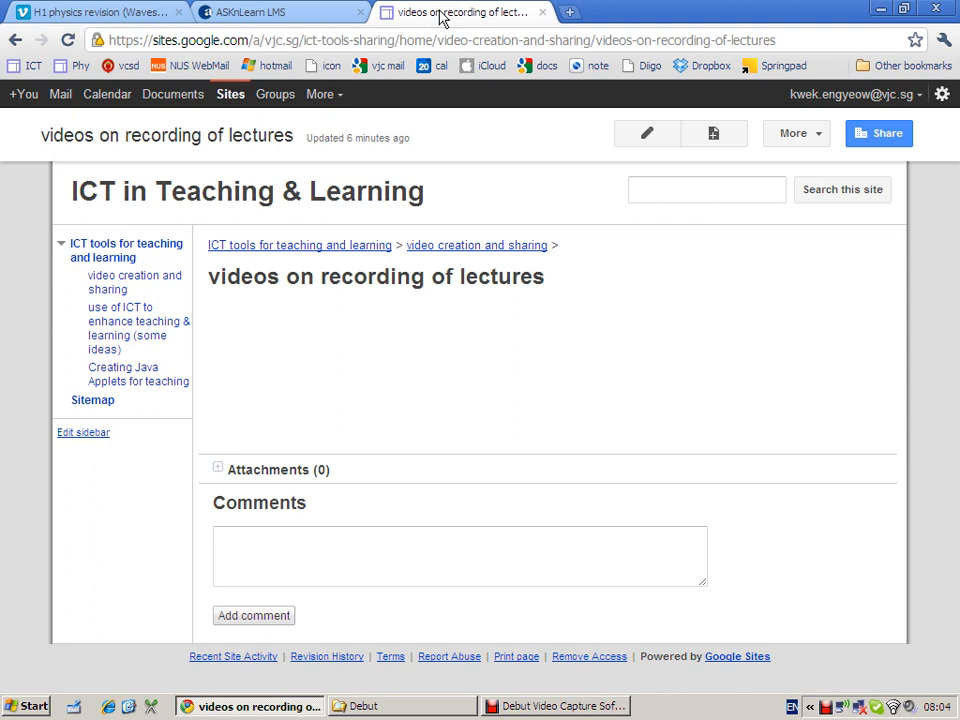
mouse_move(288, 415)
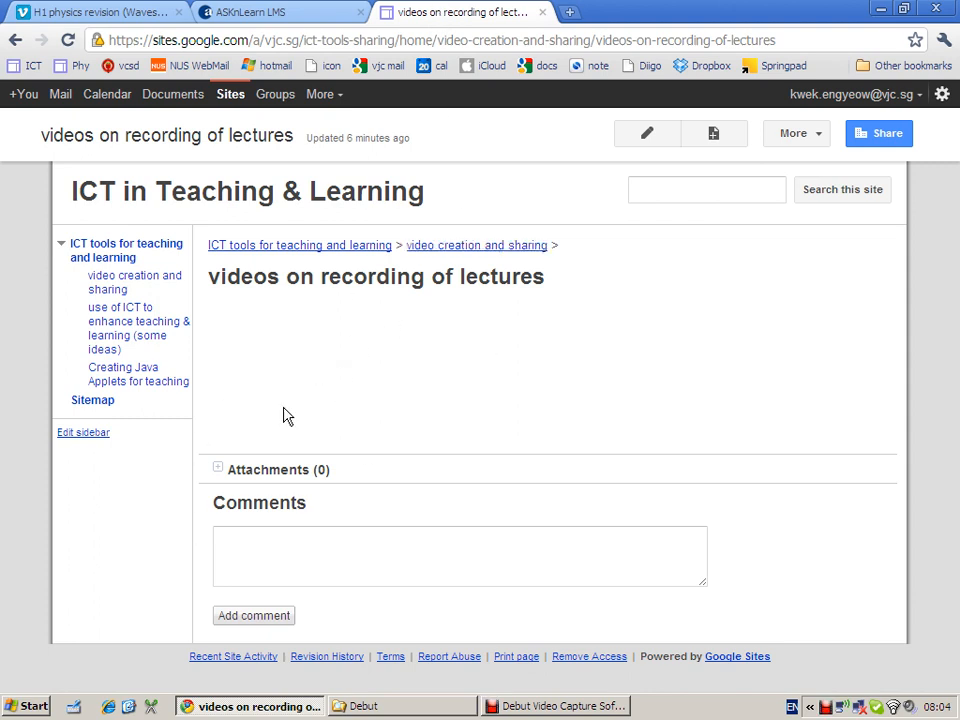
mouse_move(672, 294)
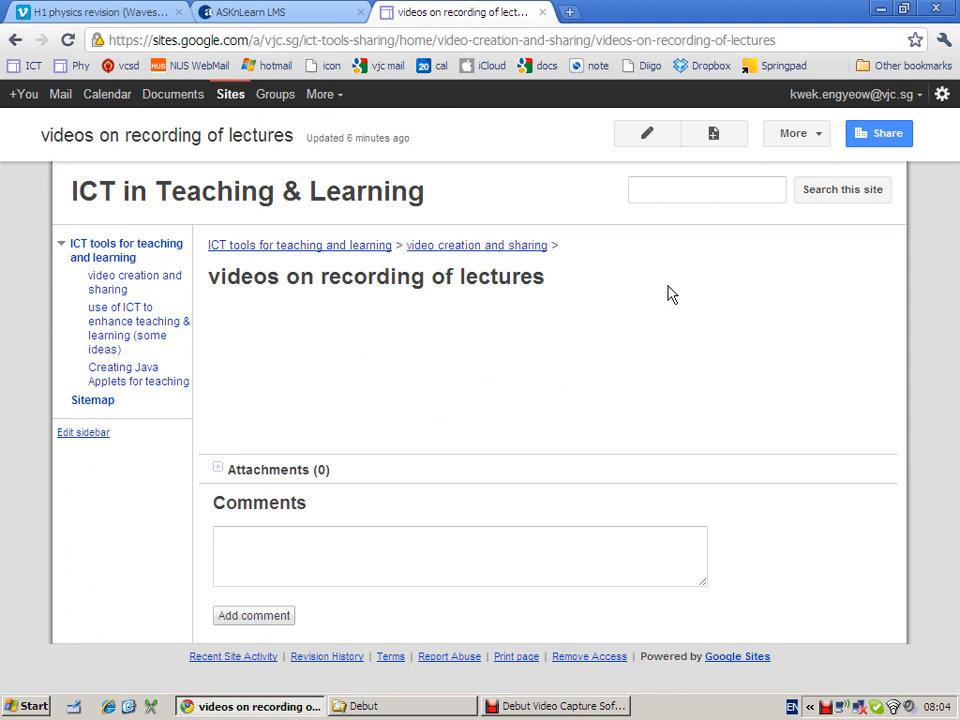
mouse_move(357, 268)
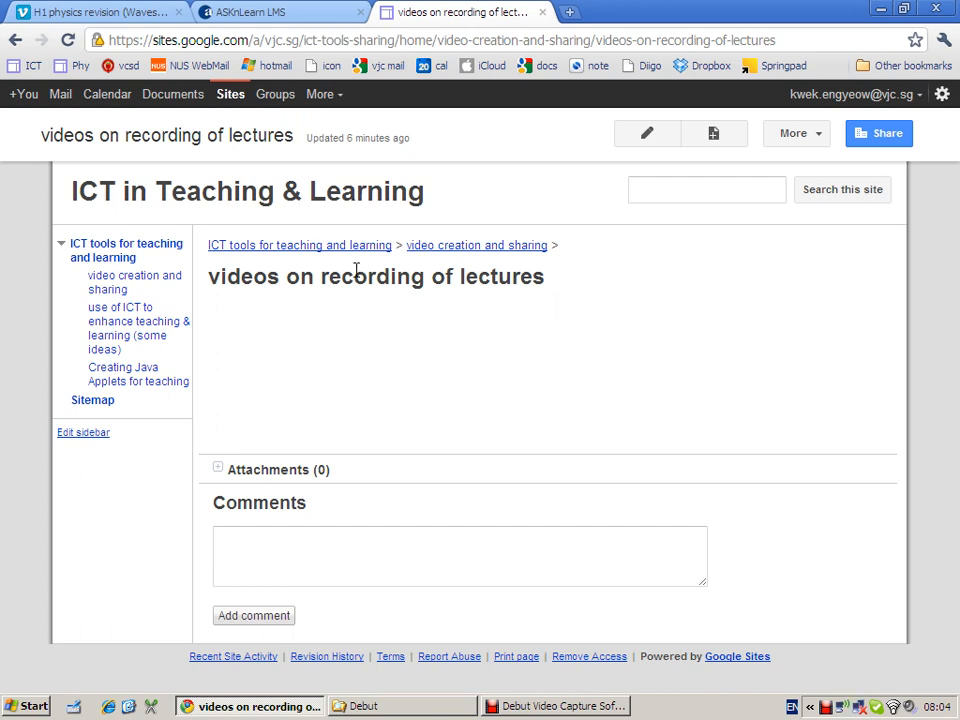
mouse_move(447, 11)
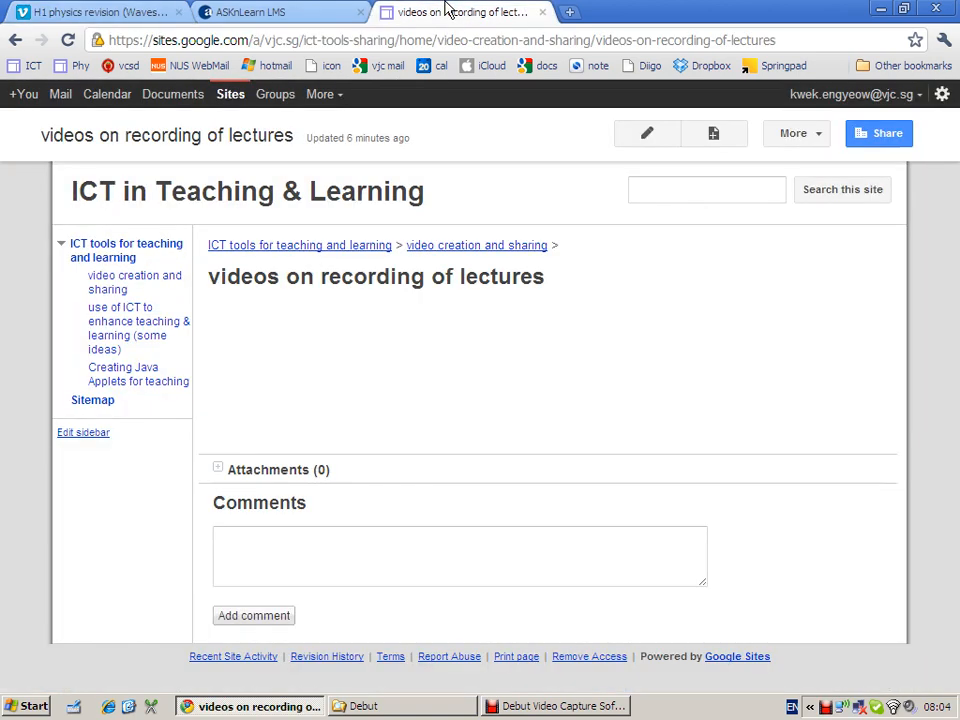
mouse_move(654, 162)
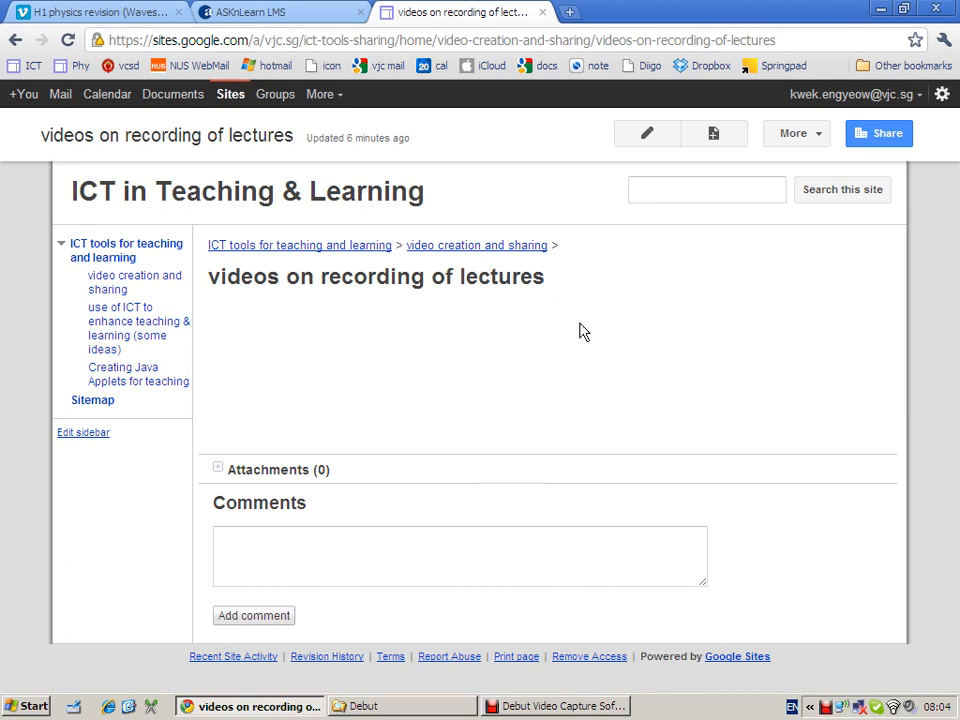
mouse_move(647, 133)
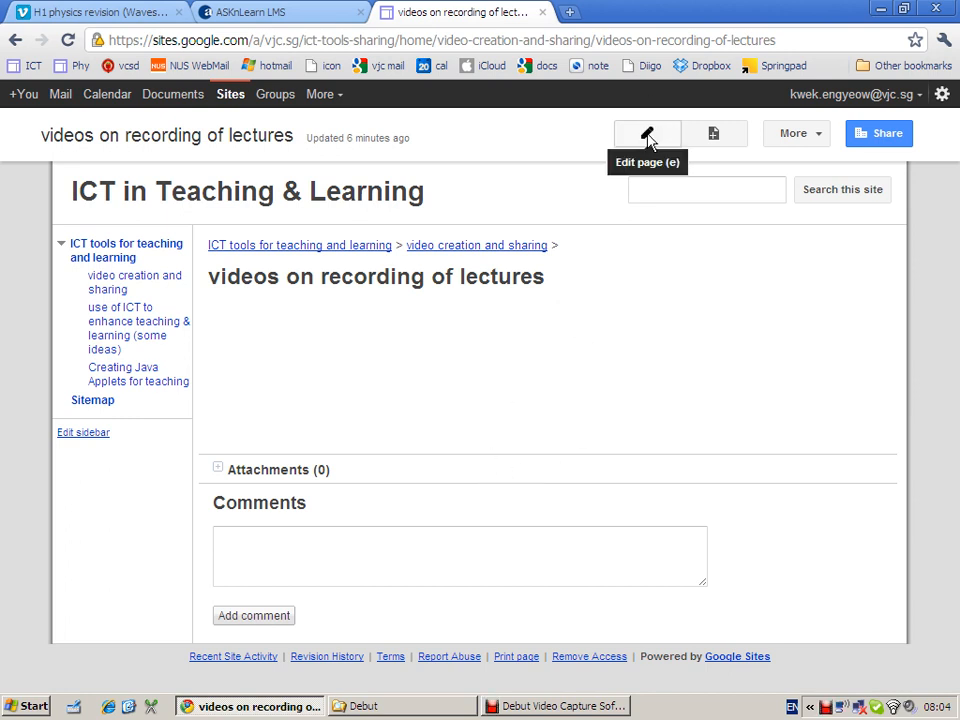
click(647, 133)
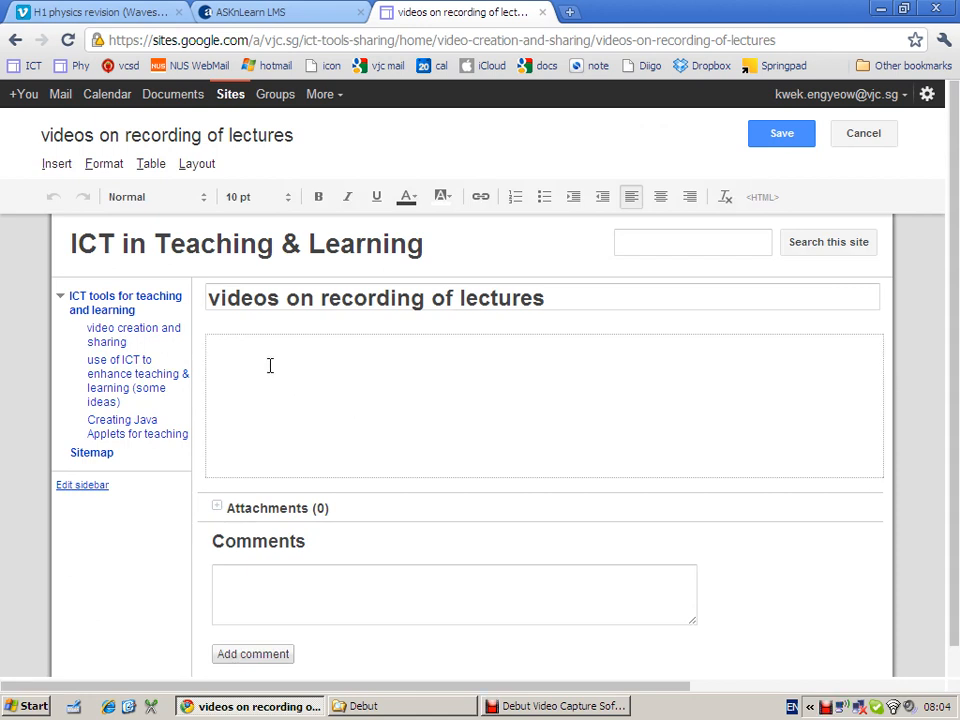
text(This is a)
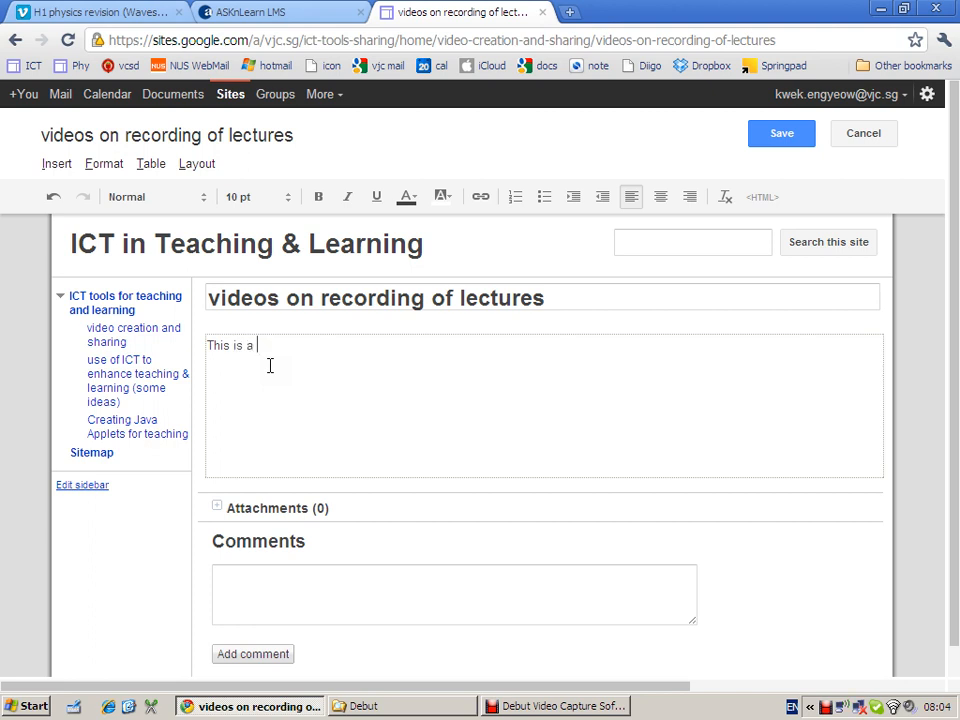
text(video)
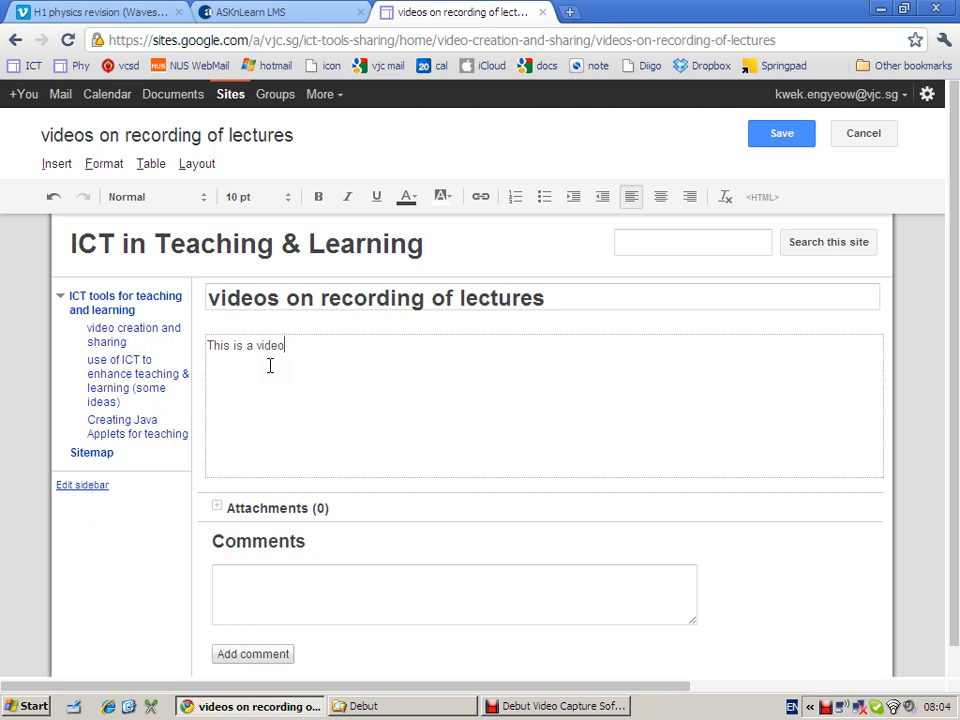
text(showing ho)
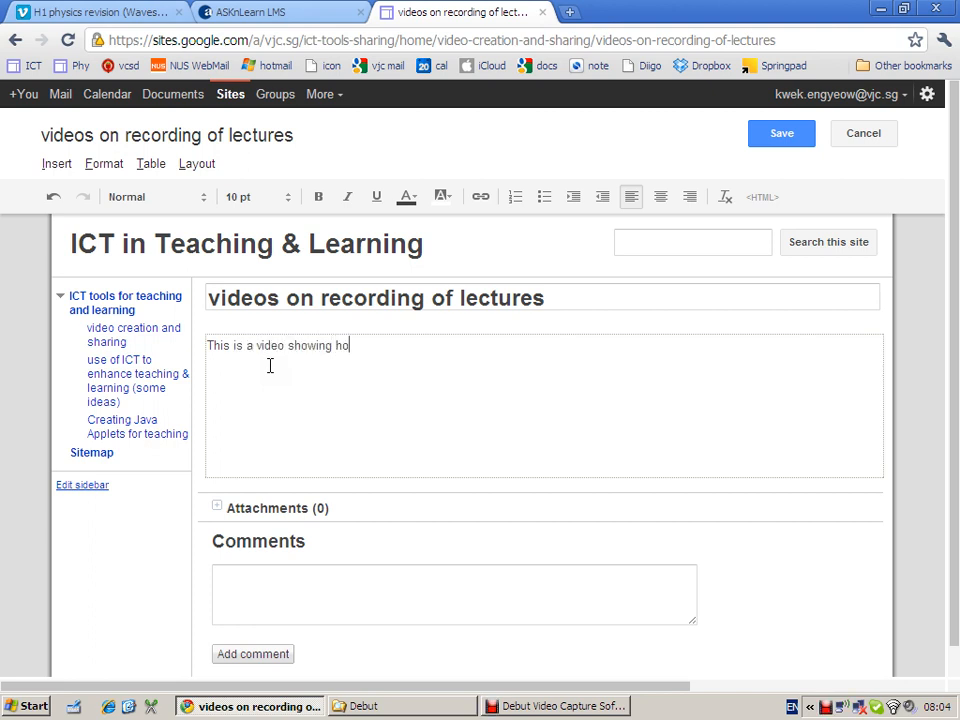
text(w)
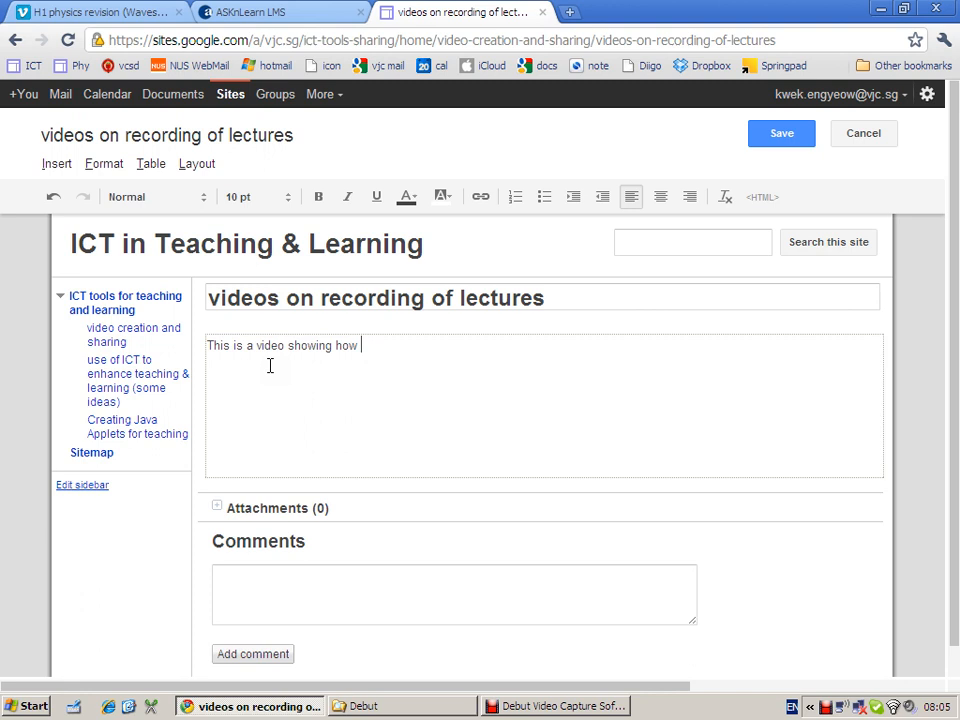
text(lectures)
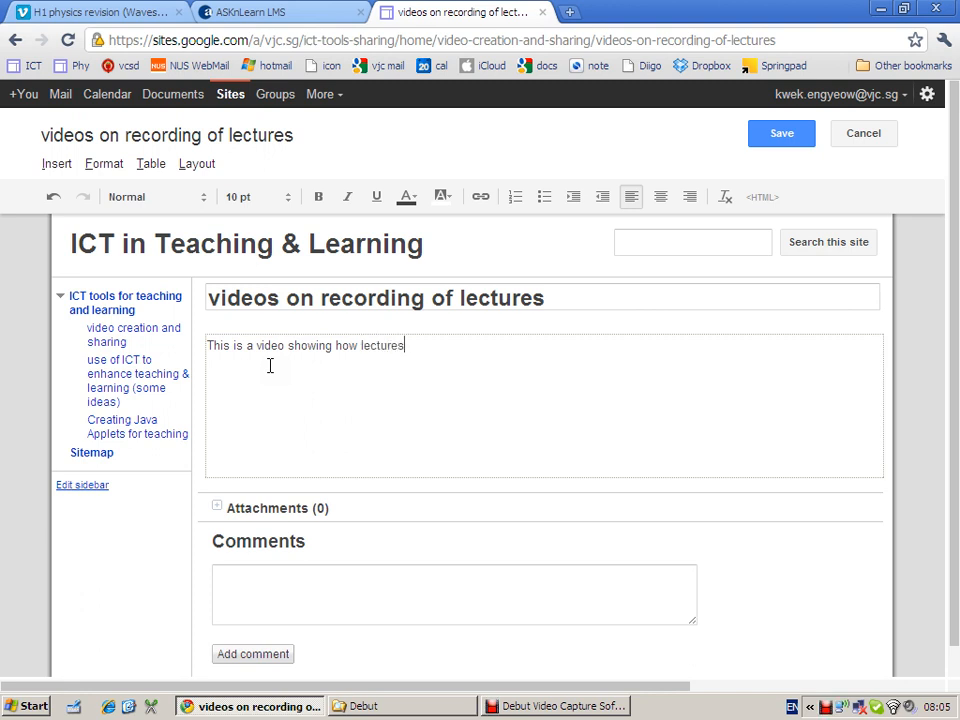
text(can)
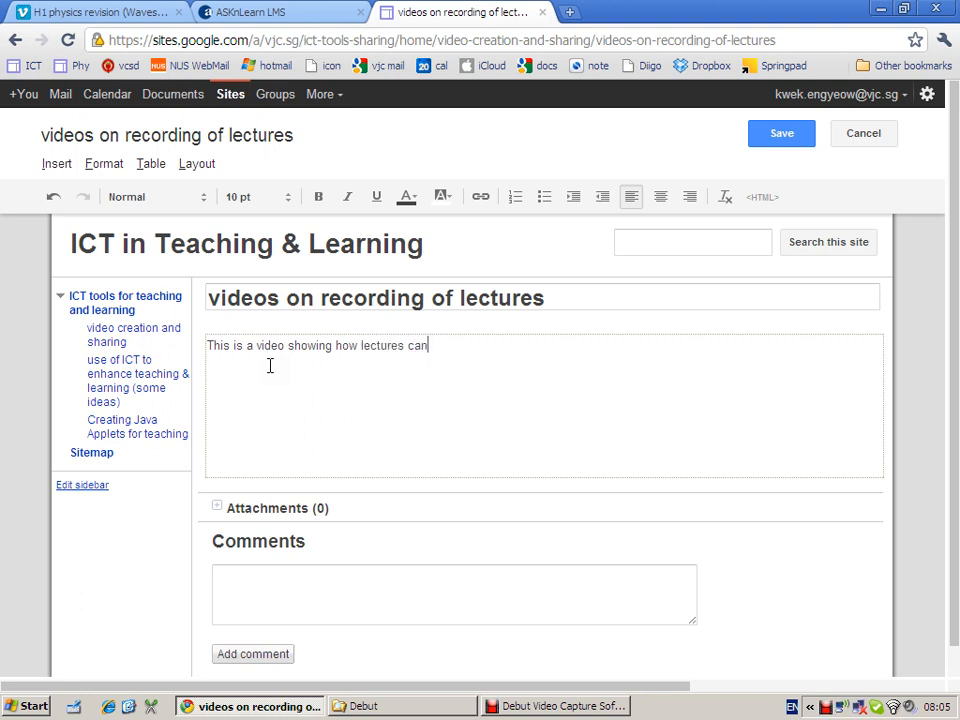
text(be recorded)
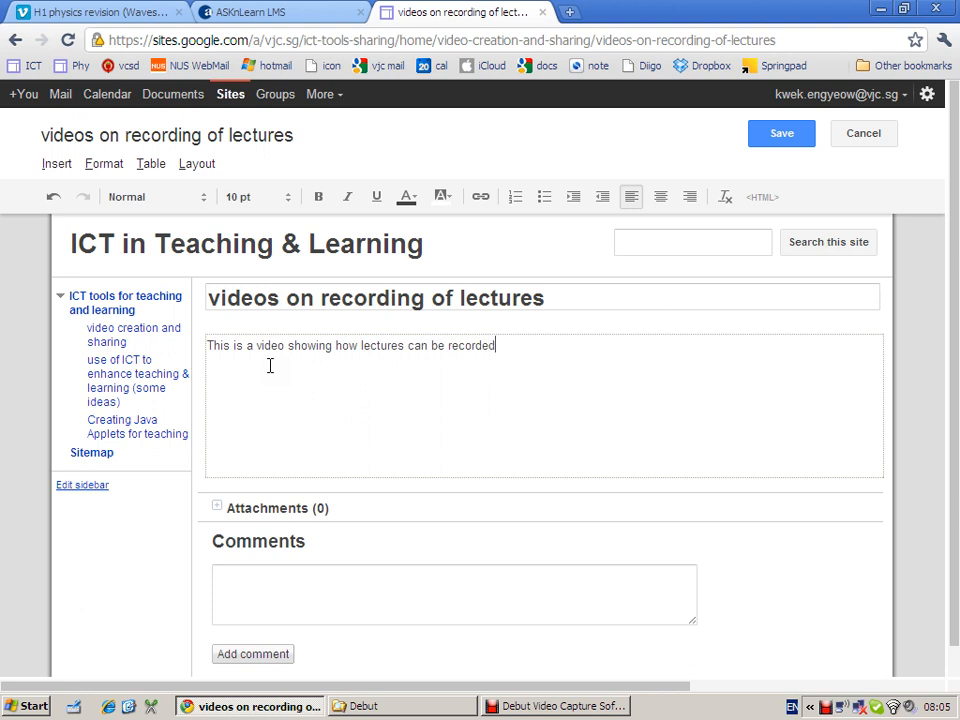
text(.)
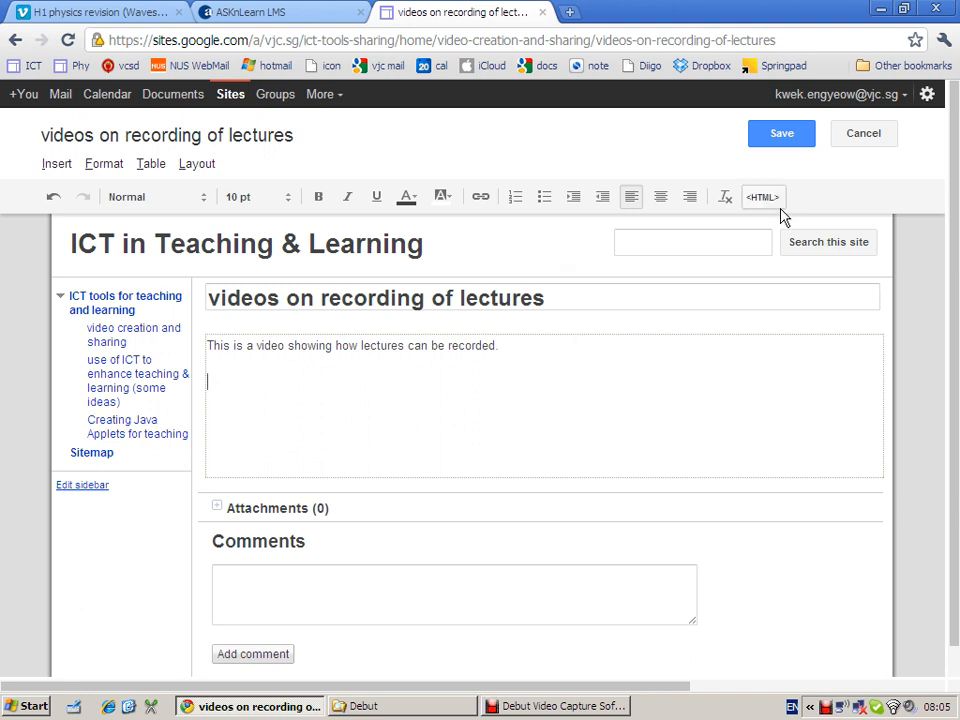
Step: Open the page's HTML source at its end and bring up the Vimeo video's embed code
click(762, 196)
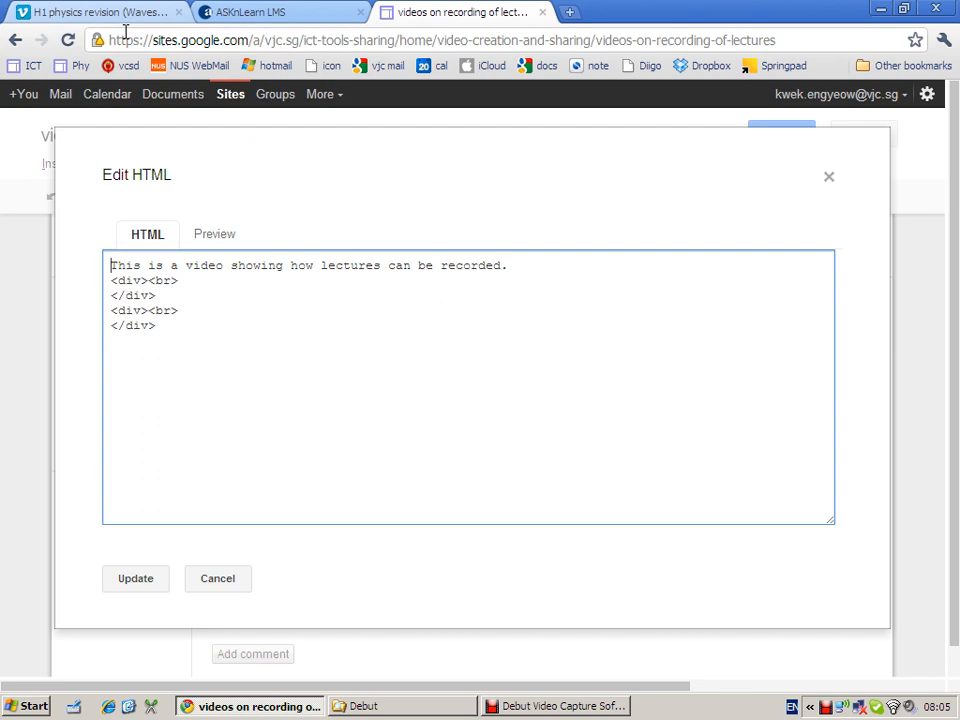
click(189, 338)
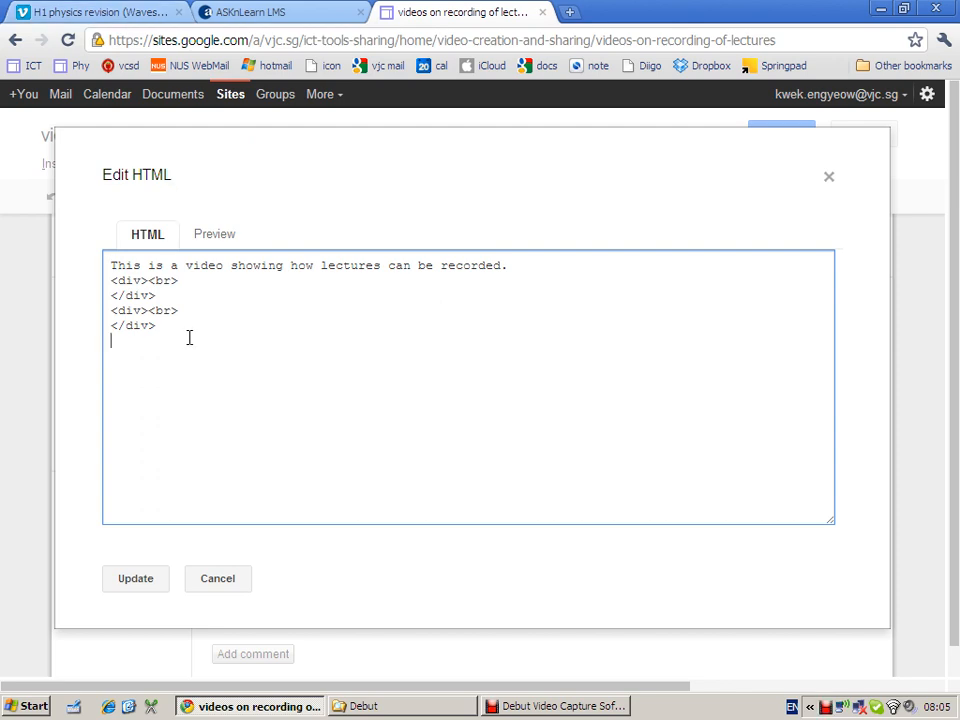
click(95, 12)
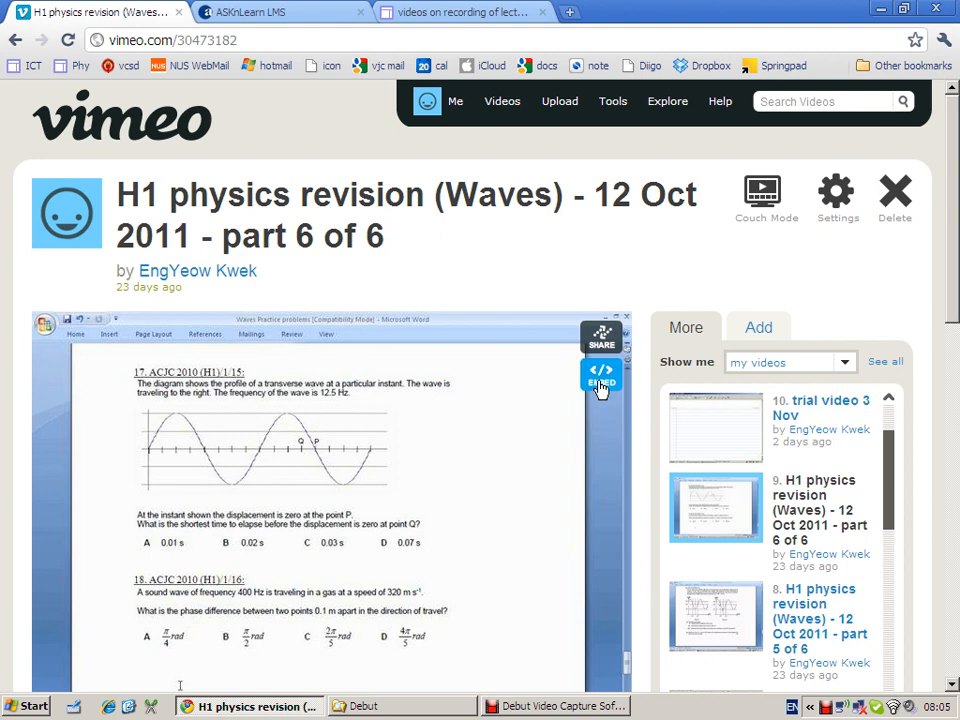
click(601, 380)
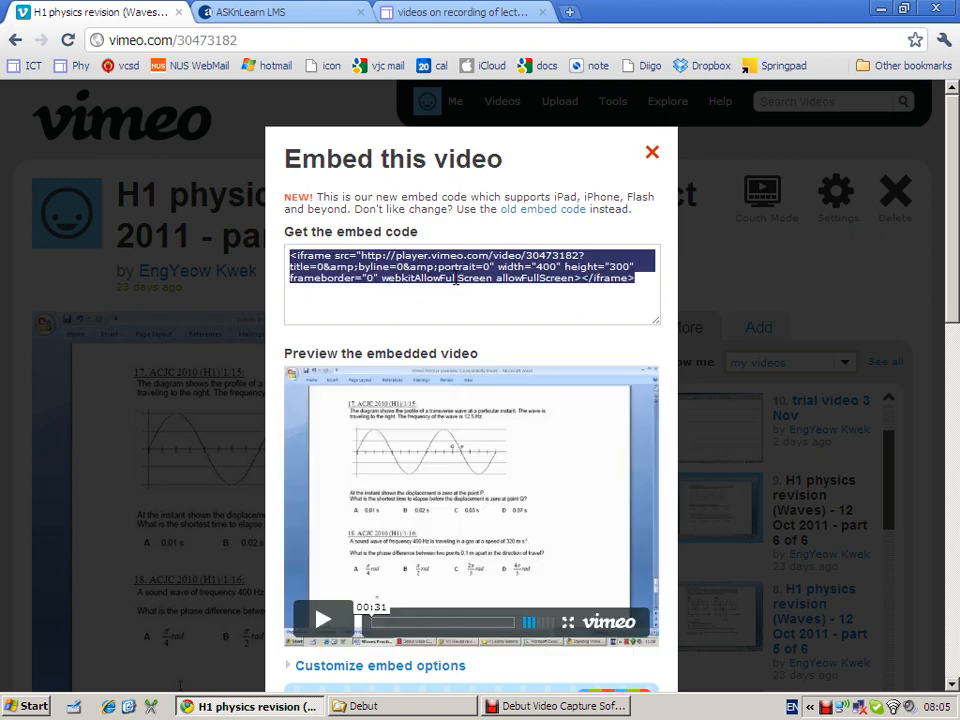
mouse_move(654, 152)
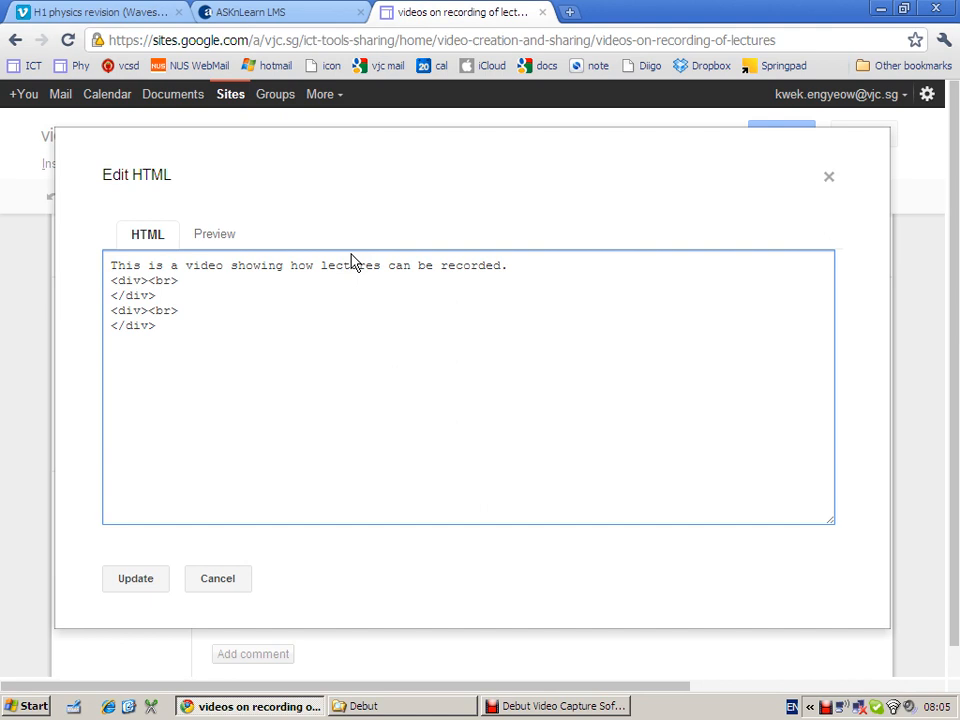
mouse_move(300, 416)
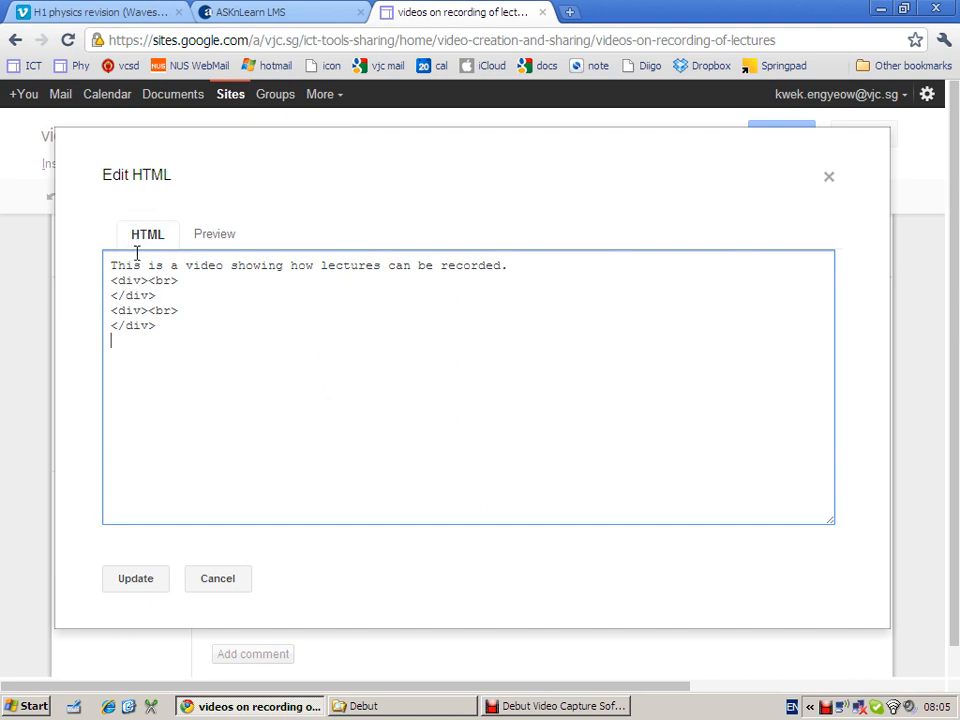
mouse_move(204, 375)
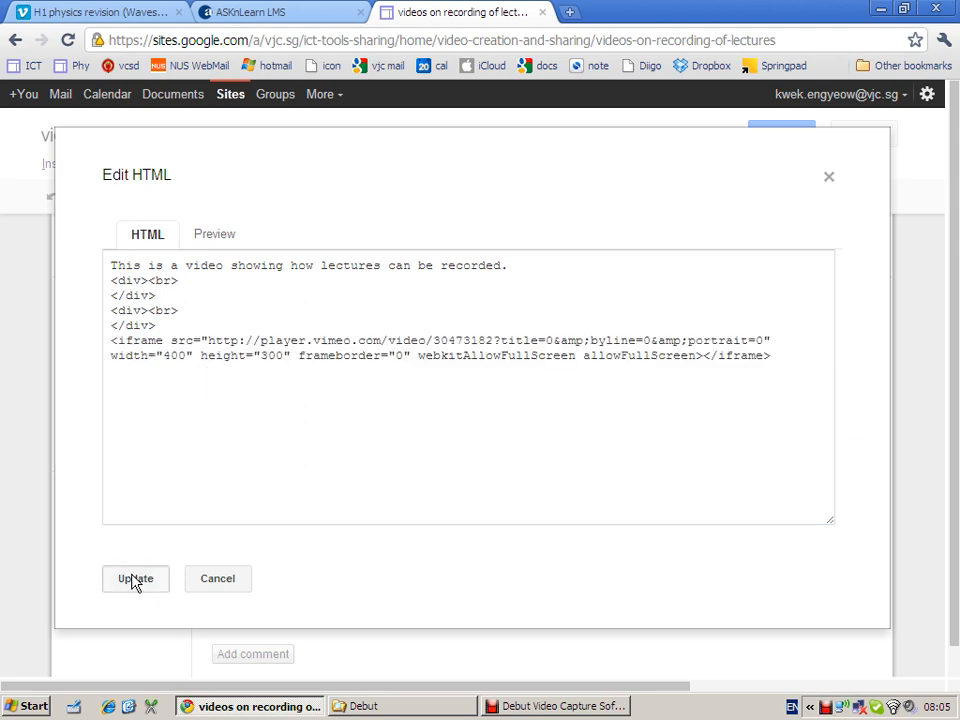
Step: Apply the embed, save the lectures page, play the video, then switch to Debut Video Capture
click(135, 578)
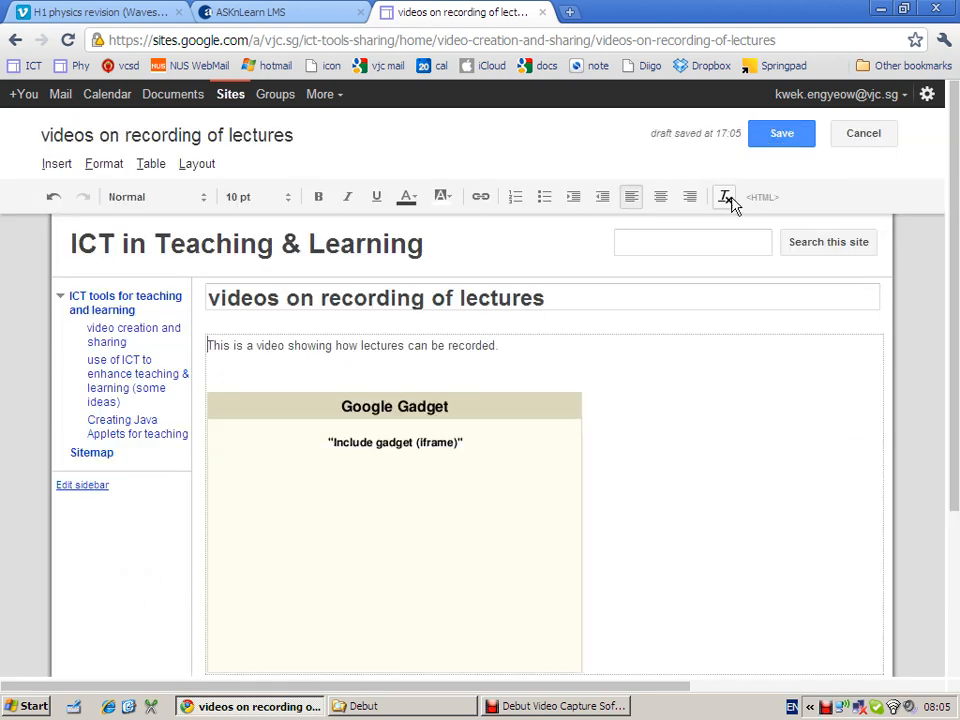
click(781, 133)
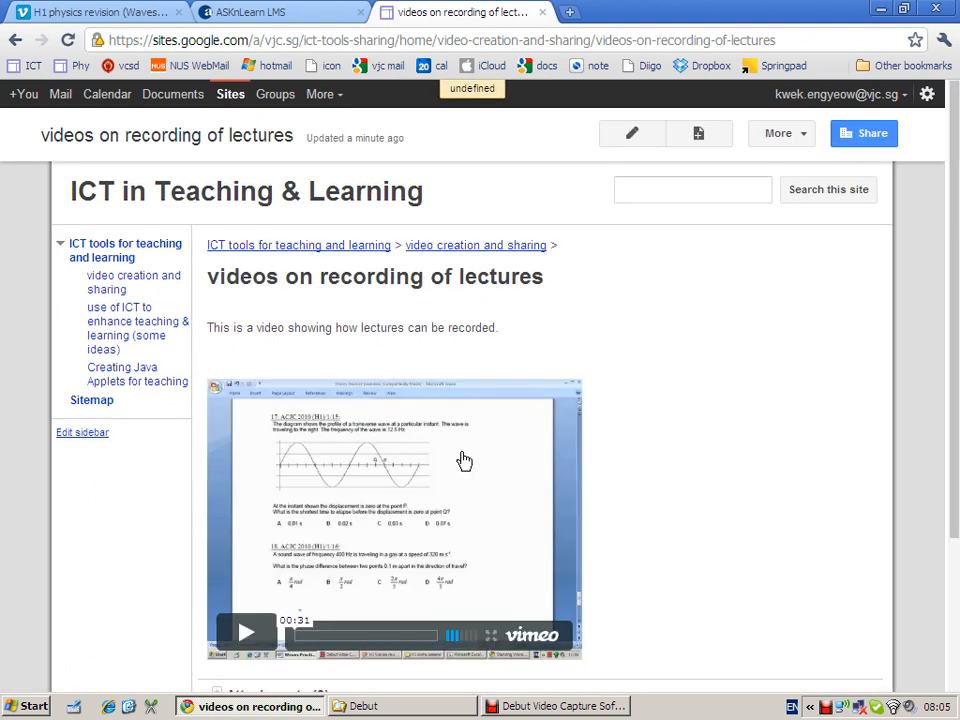
click(246, 632)
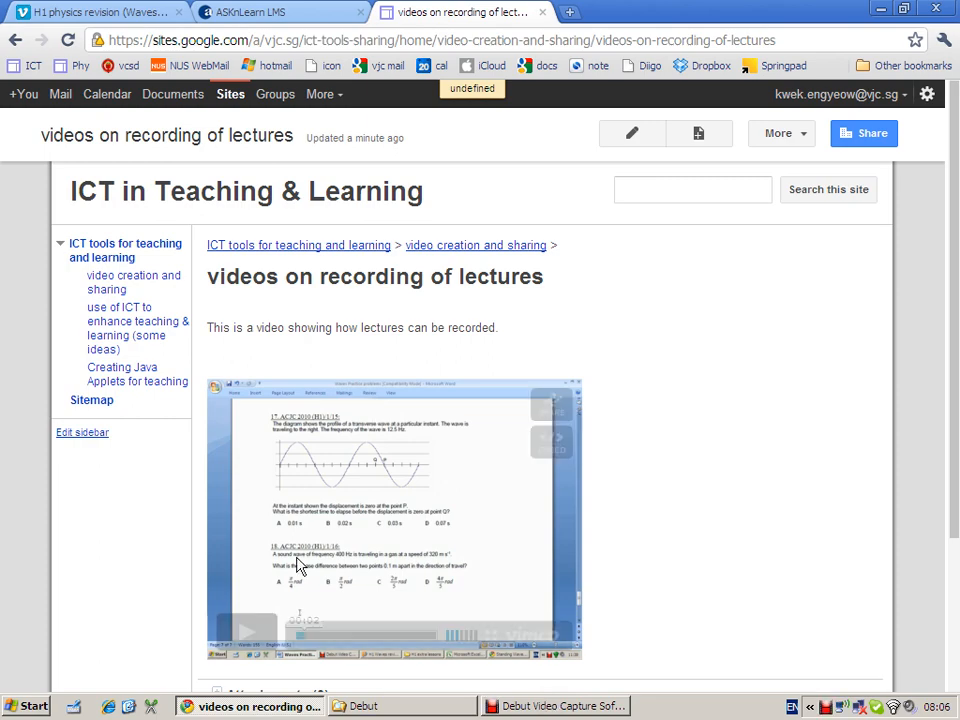
click(562, 706)
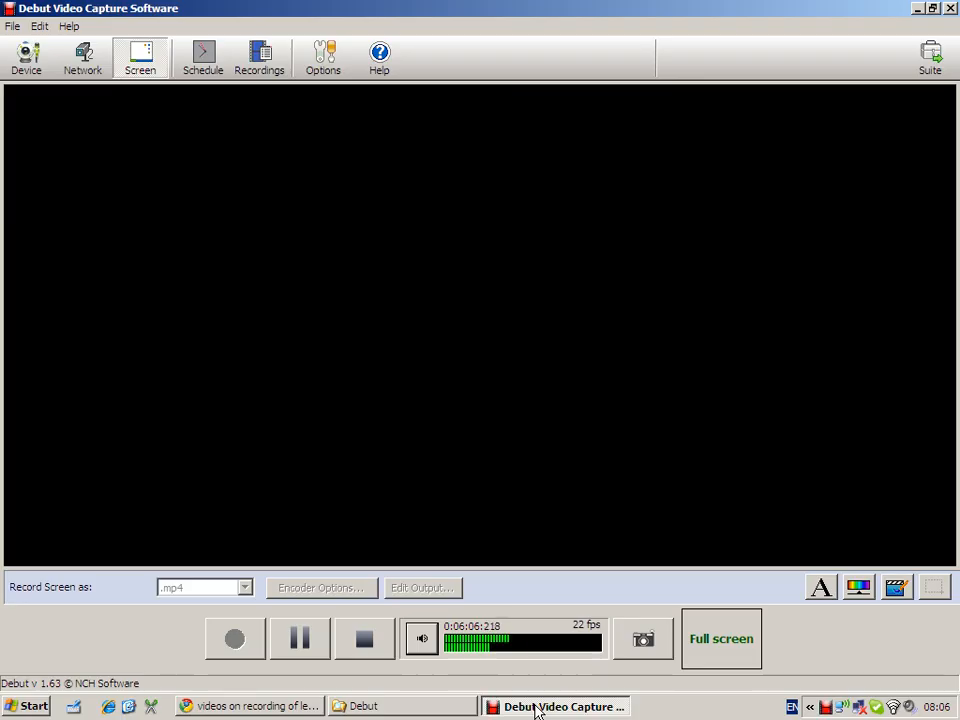